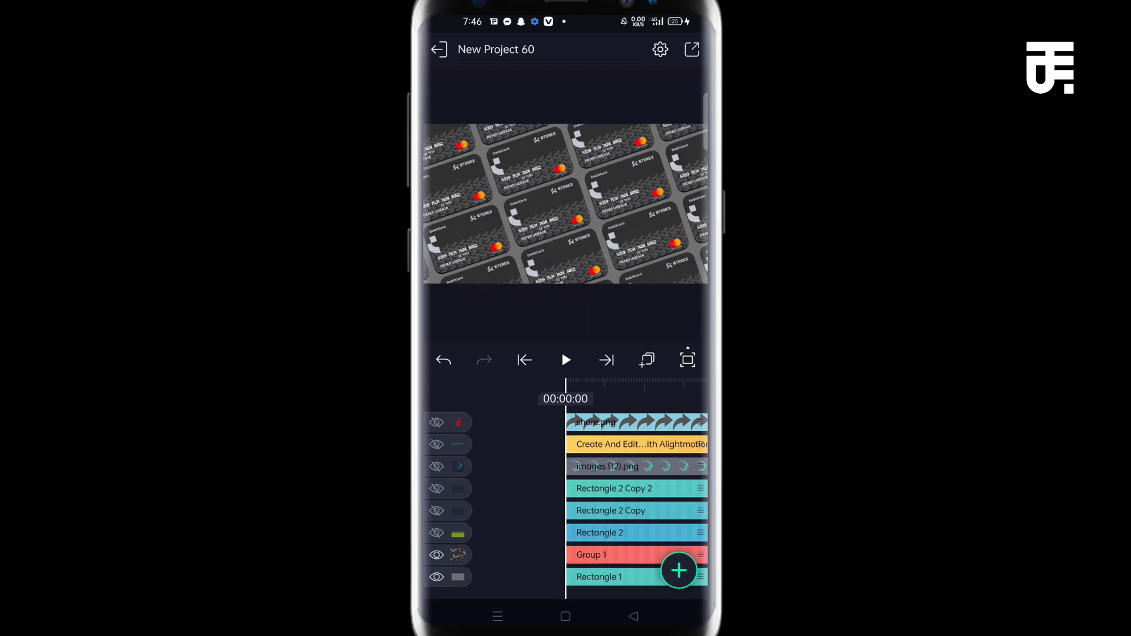
Exit the finished debit card mockup project back to the home feed.
left_click(439, 49)
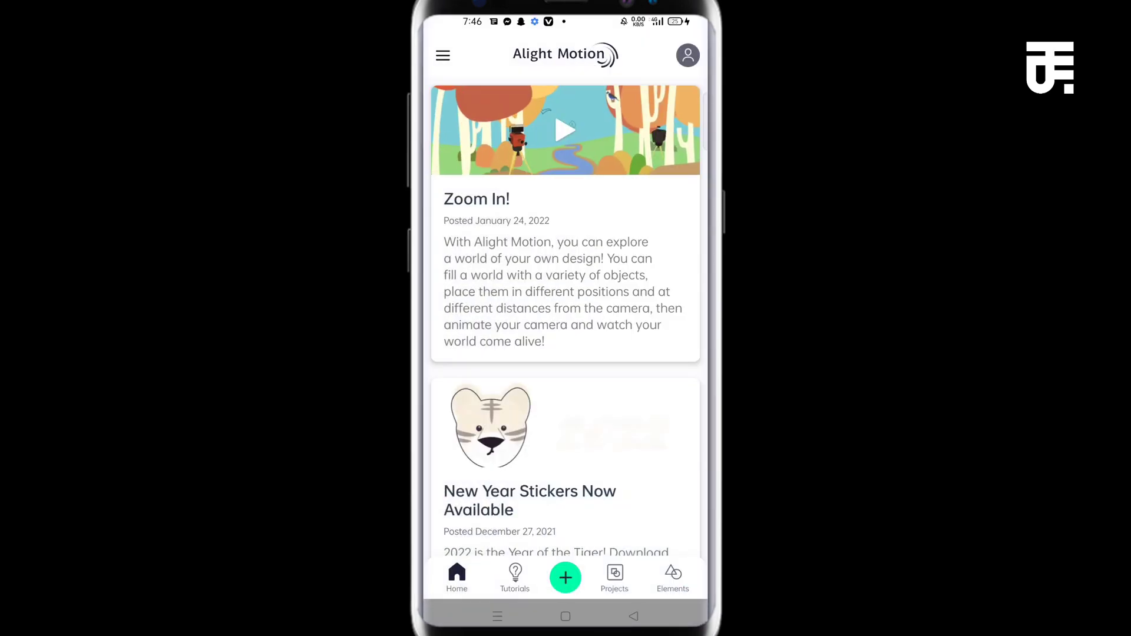
Start a new project named 'Debit card' with a 4:3 ratio at 2160p.
left_click(565, 578)
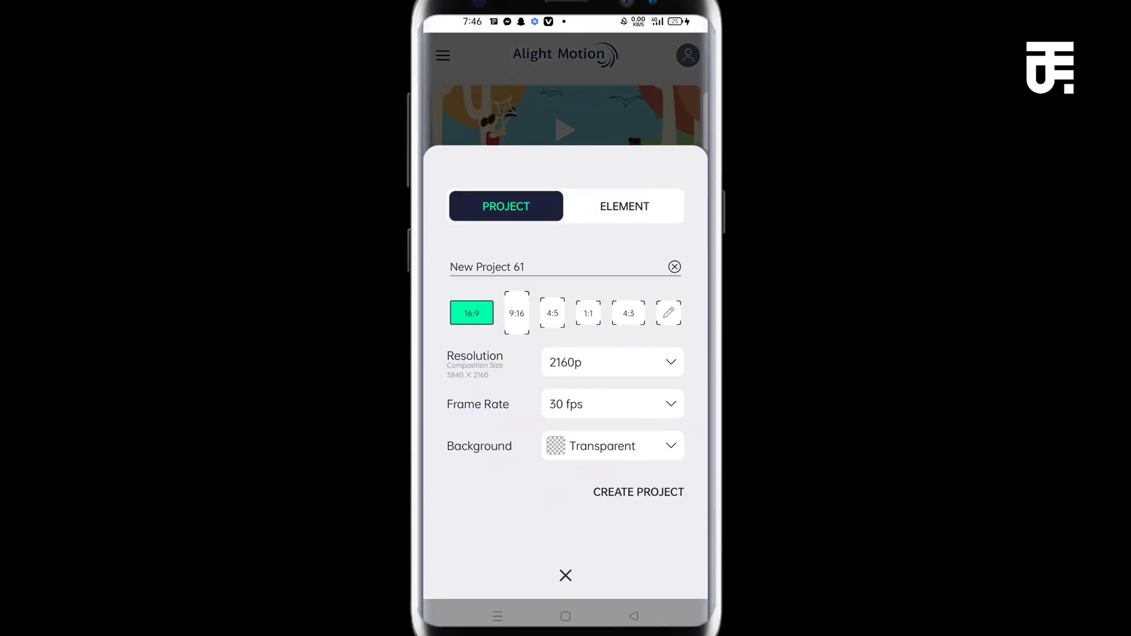
left_click(563, 267)
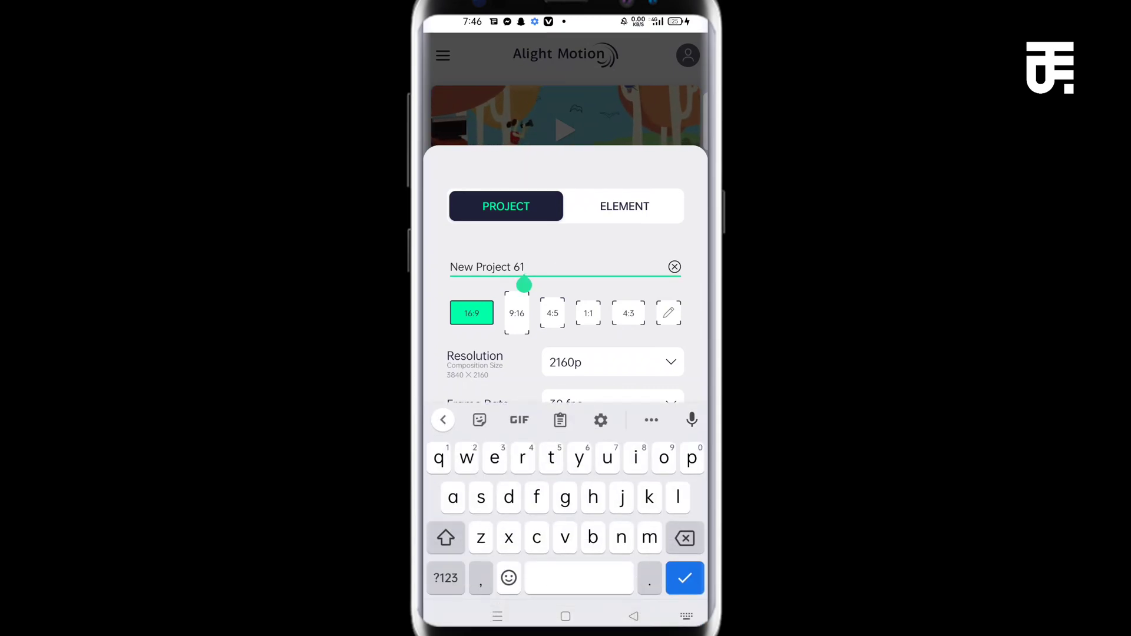
left_click(674, 267)
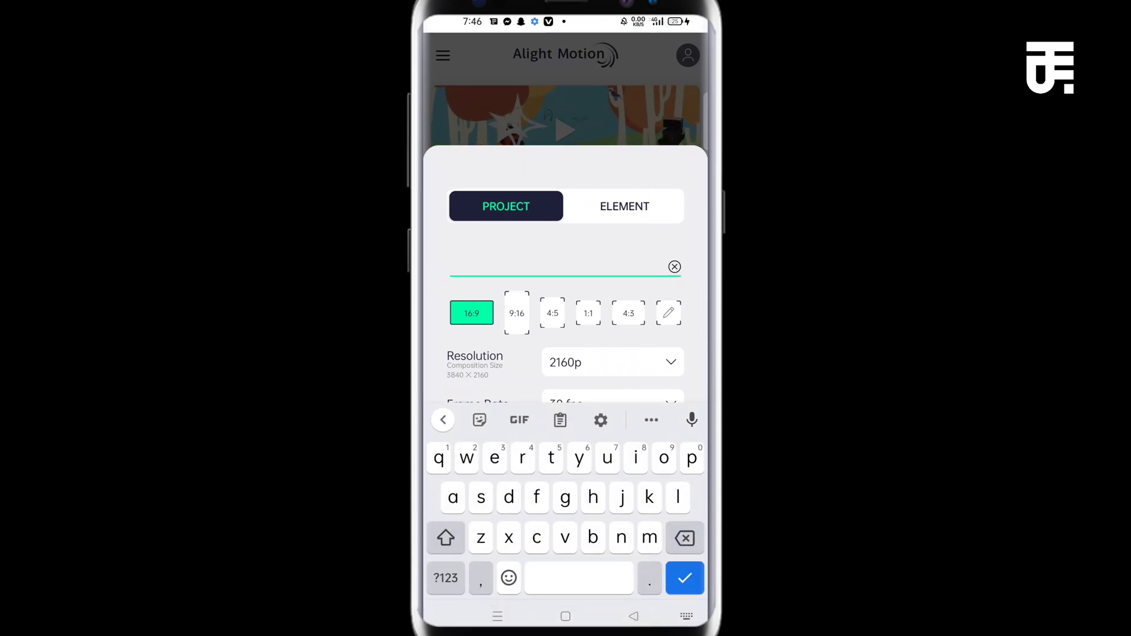
type("Debit")
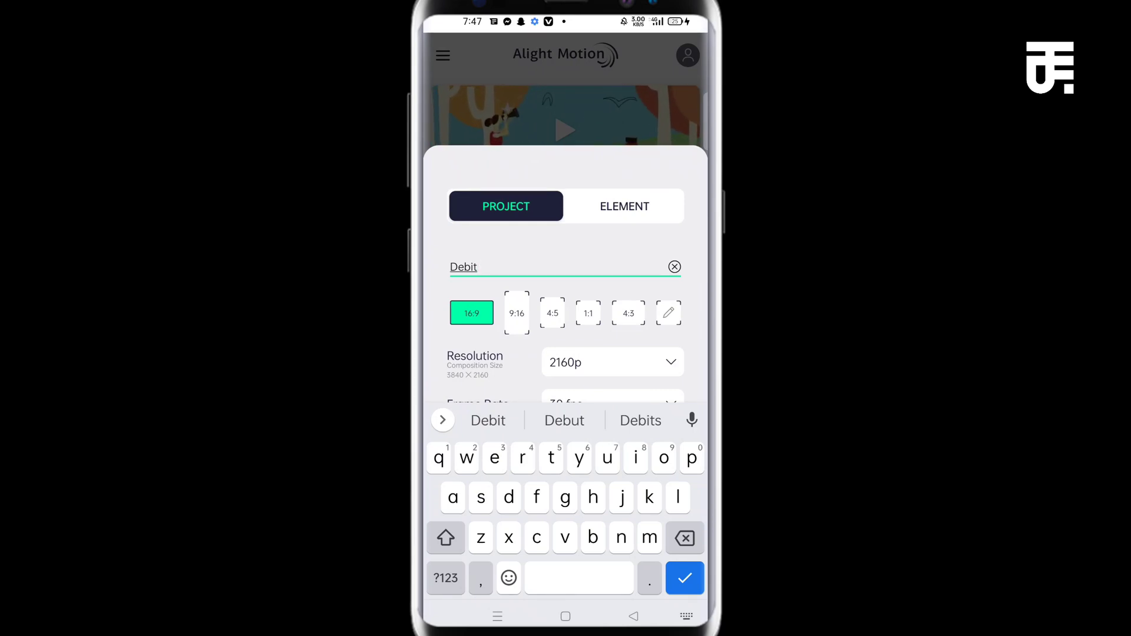
type("card")
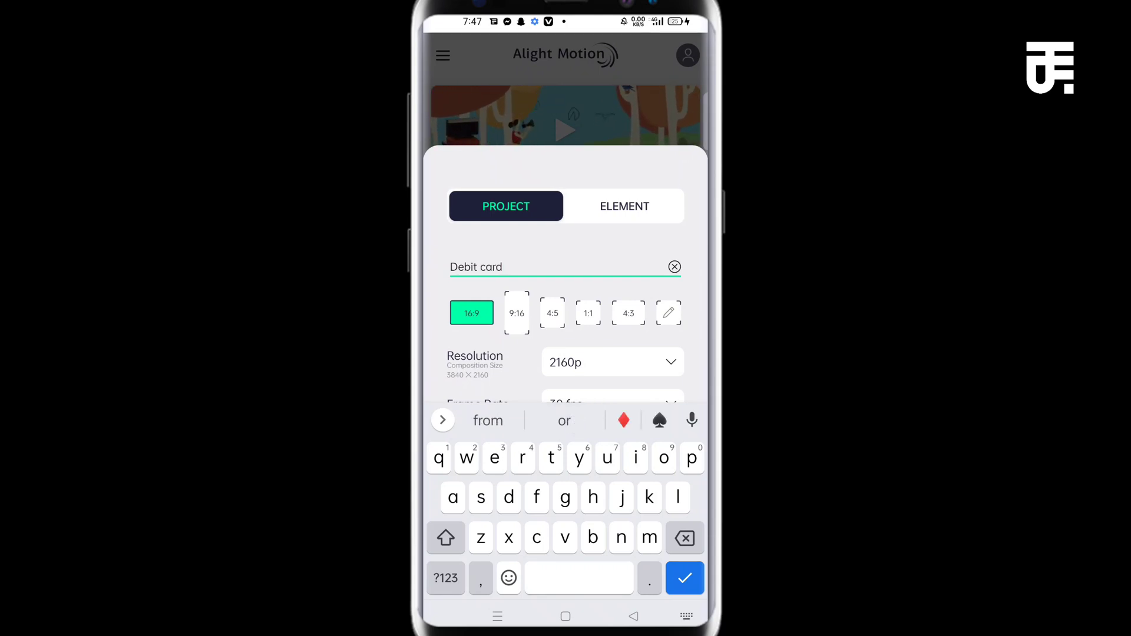
left_click(684, 578)
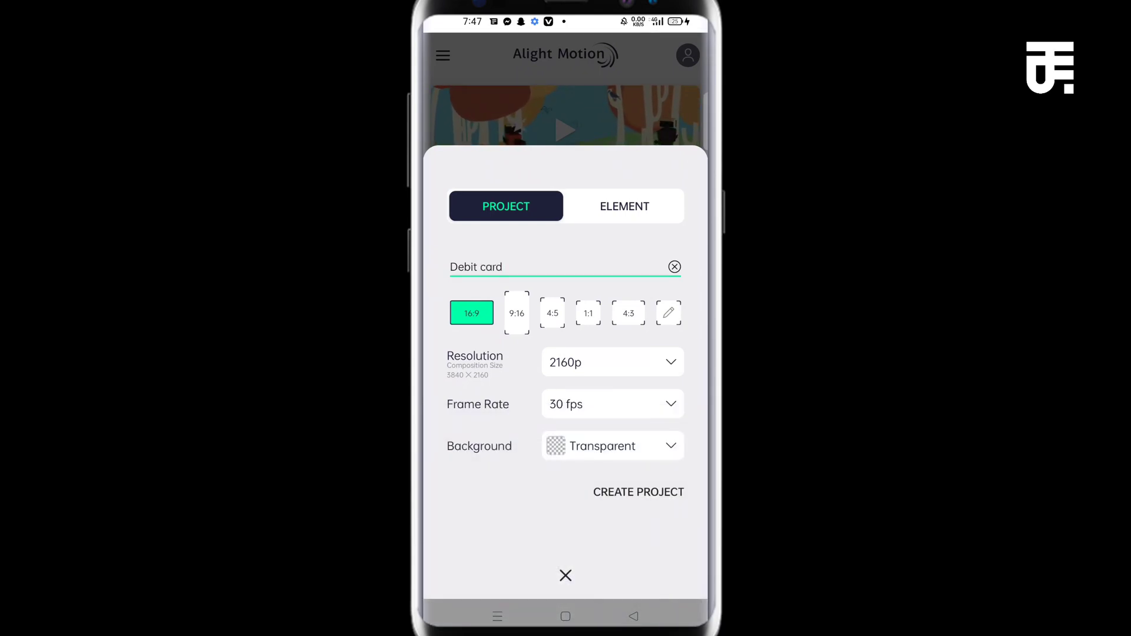
left_click(627, 312)
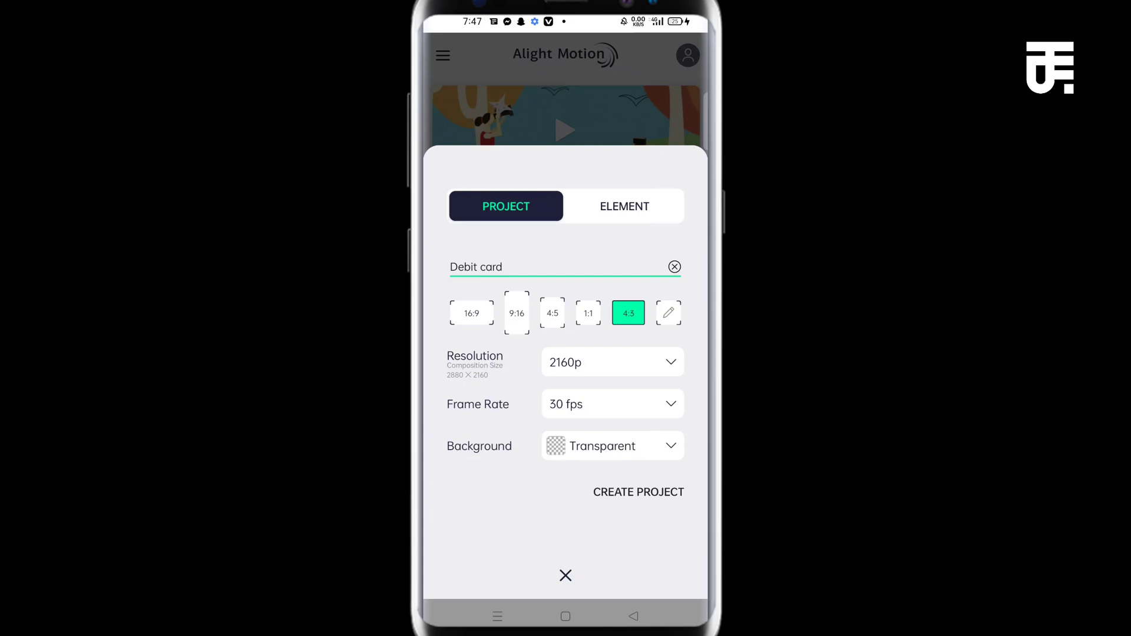
left_click(611, 363)
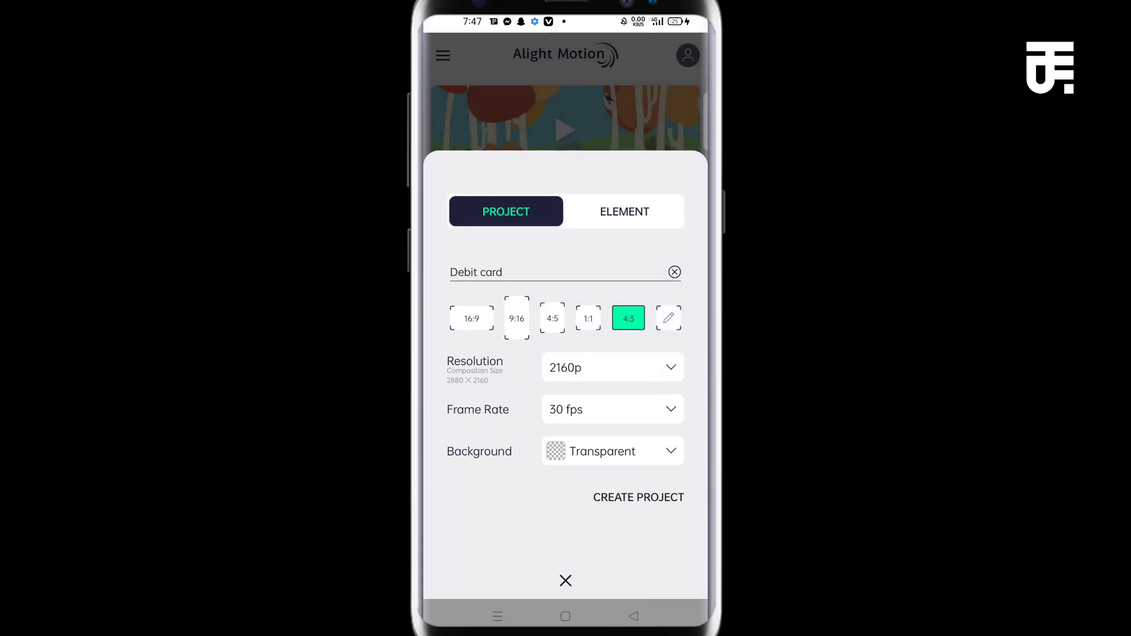
Create the project and add a white rectangle filling the composition area.
left_click(637, 498)
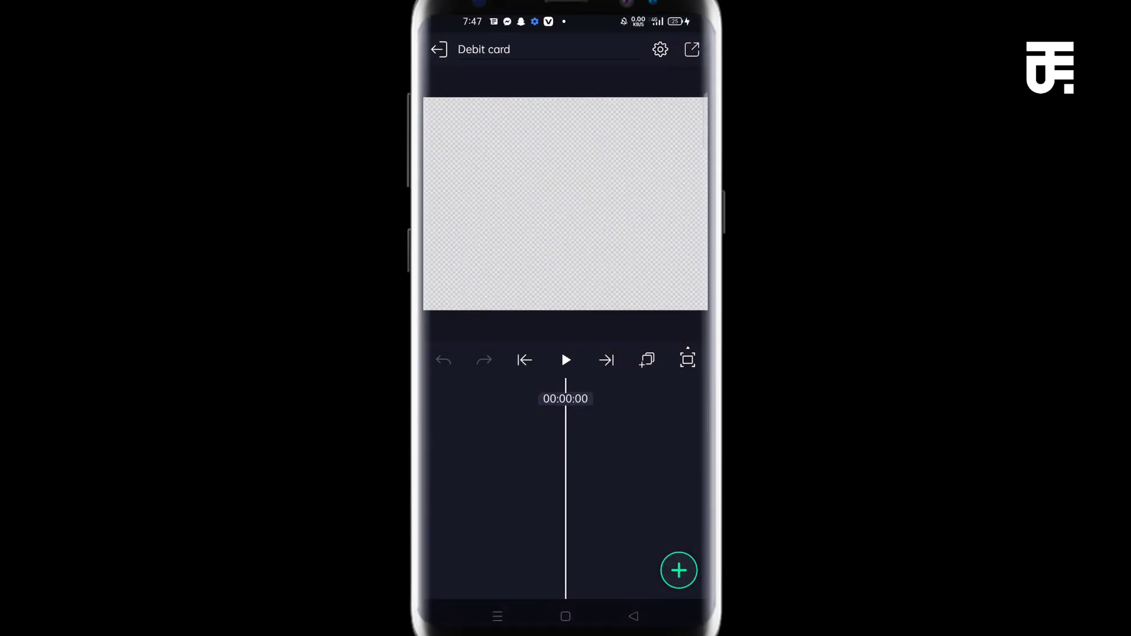
left_click(679, 570)
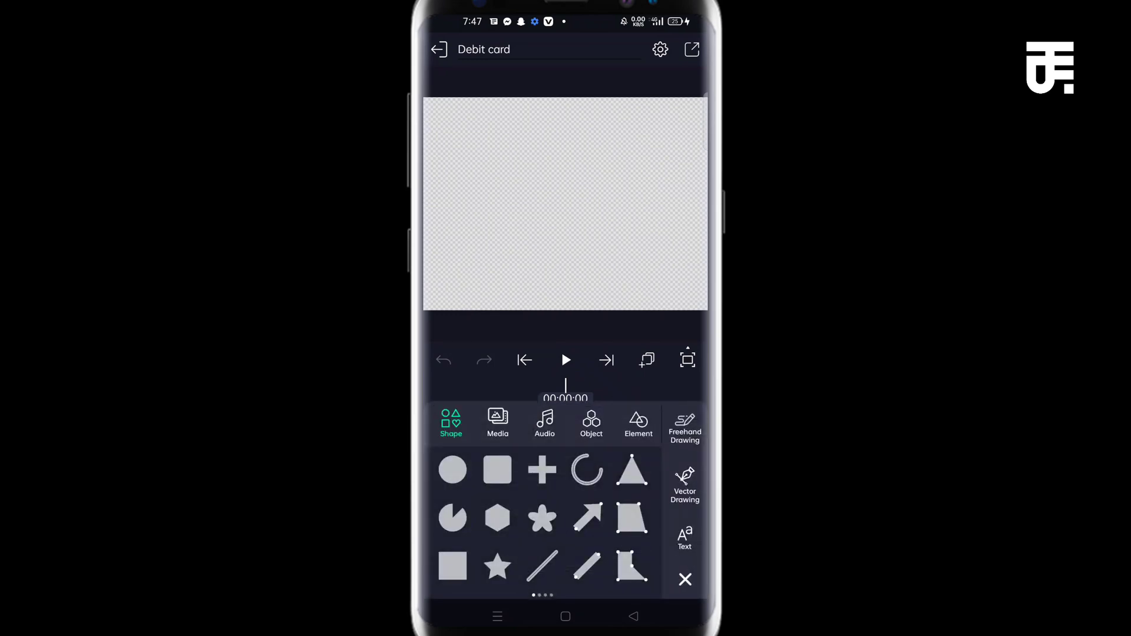
left_click(497, 469)
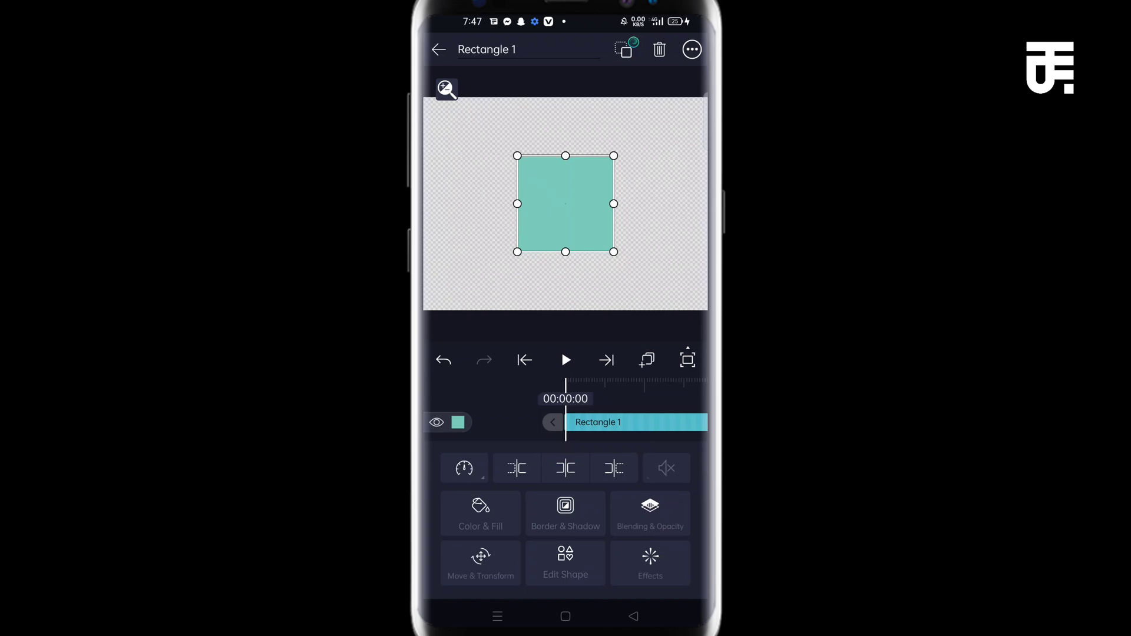
left_click(691, 49)
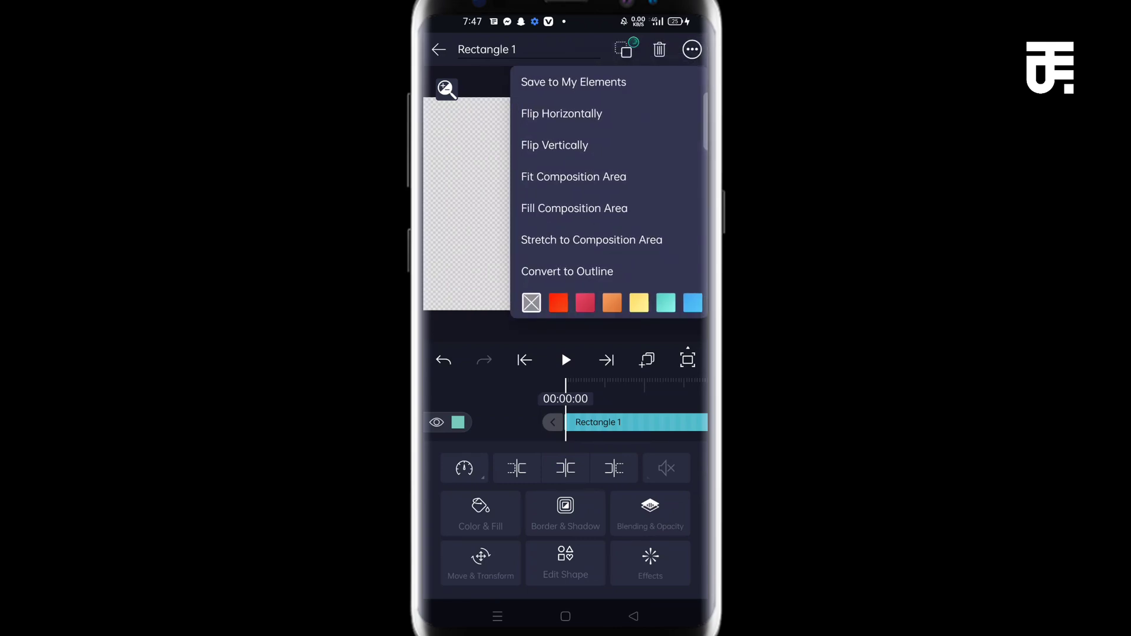
left_click(665, 302)
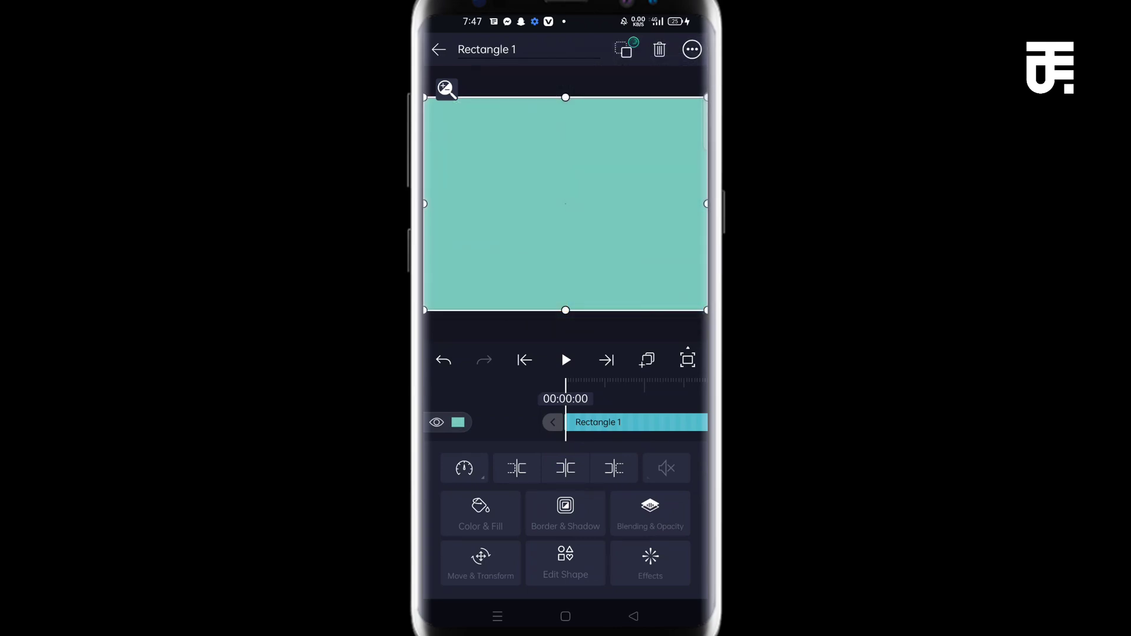
left_click(479, 514)
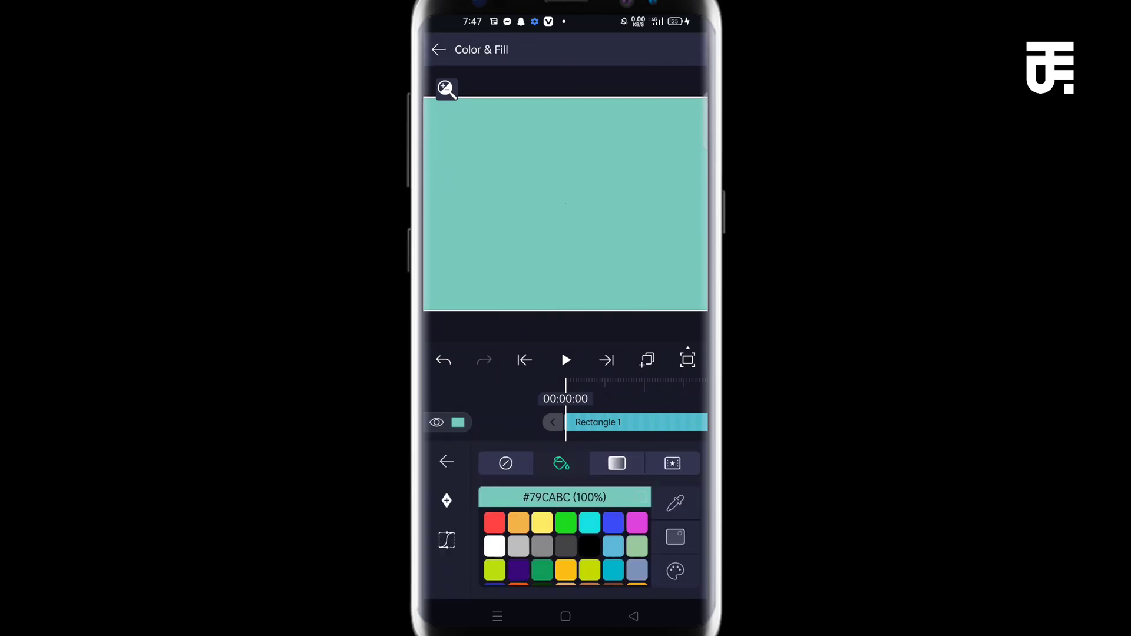
left_click(446, 462)
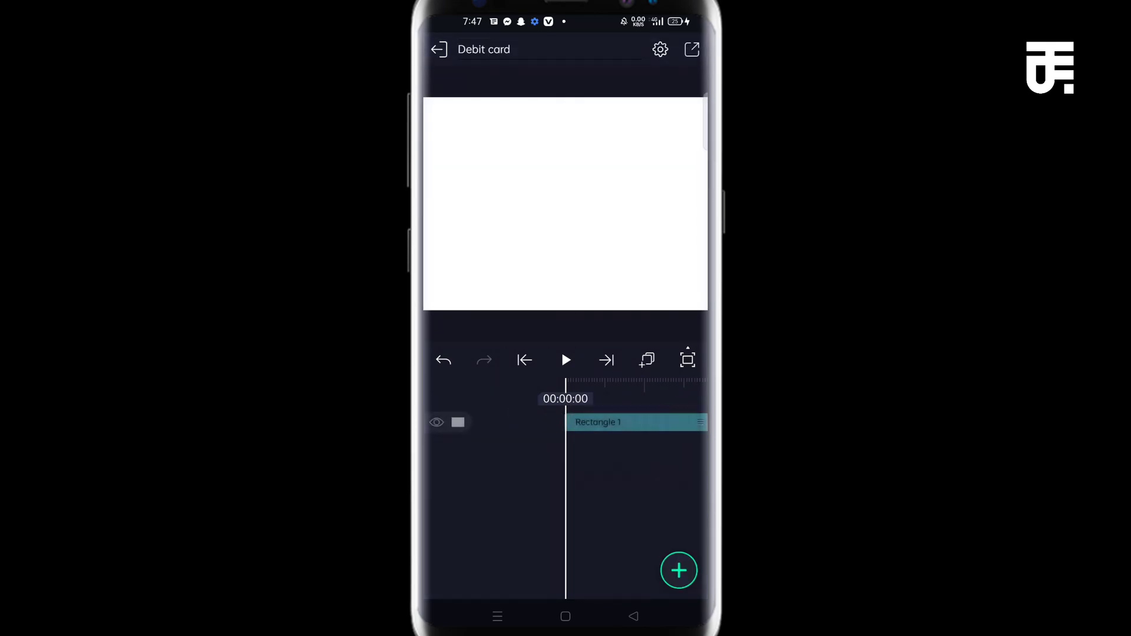
Add an Empty Group layer from the Object tab above the white background.
left_click(678, 571)
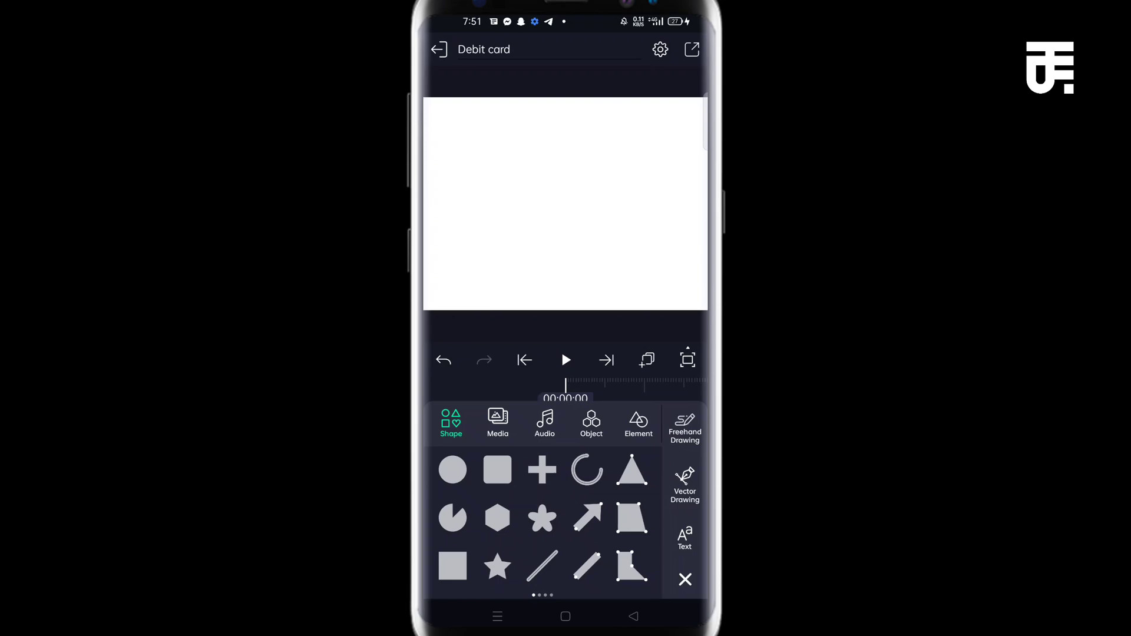
left_click(497, 470)
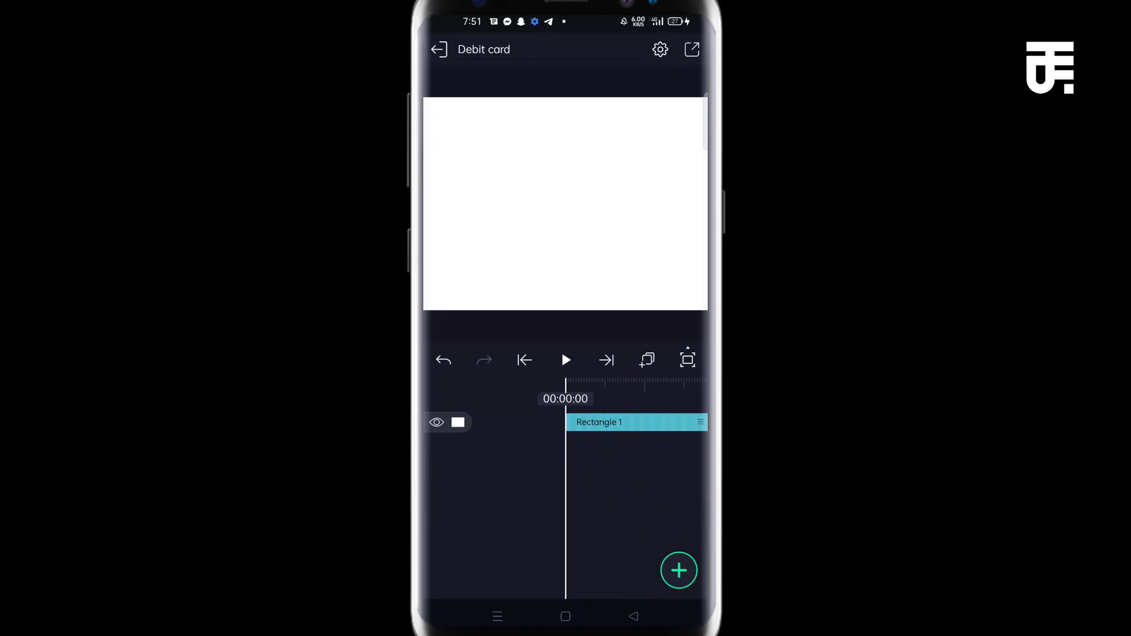
left_click(678, 570)
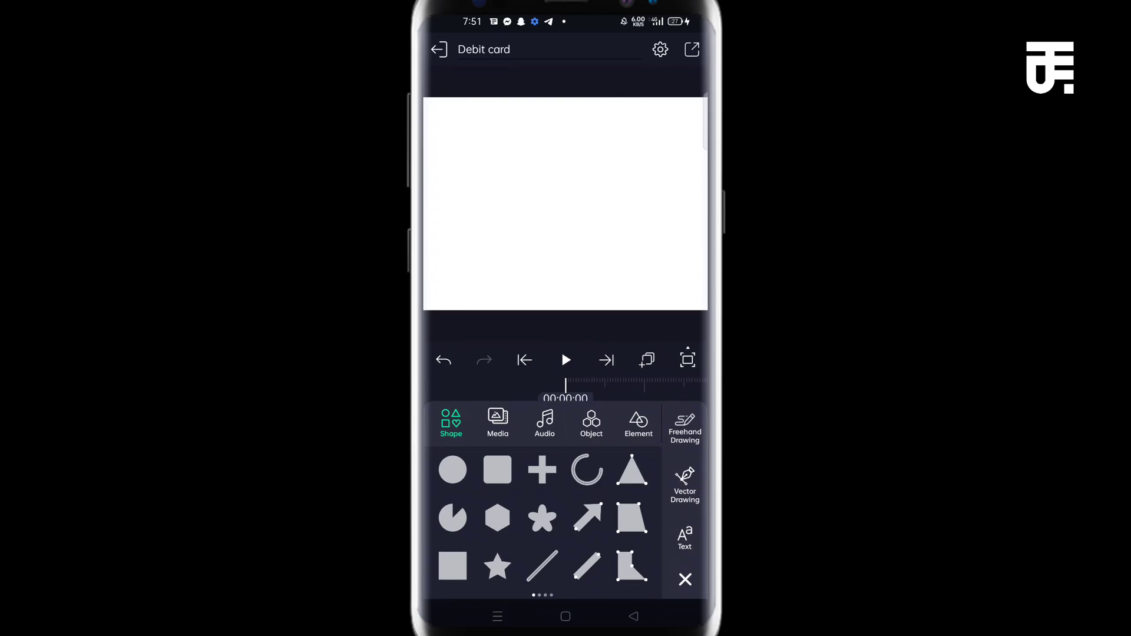
left_click(591, 425)
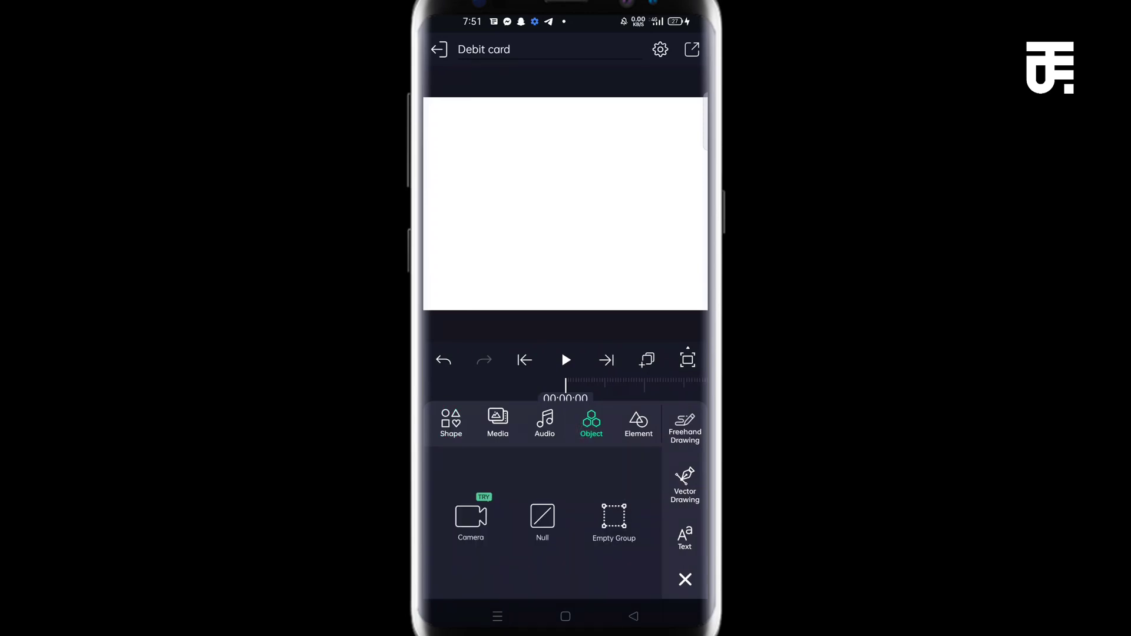
left_click(613, 519)
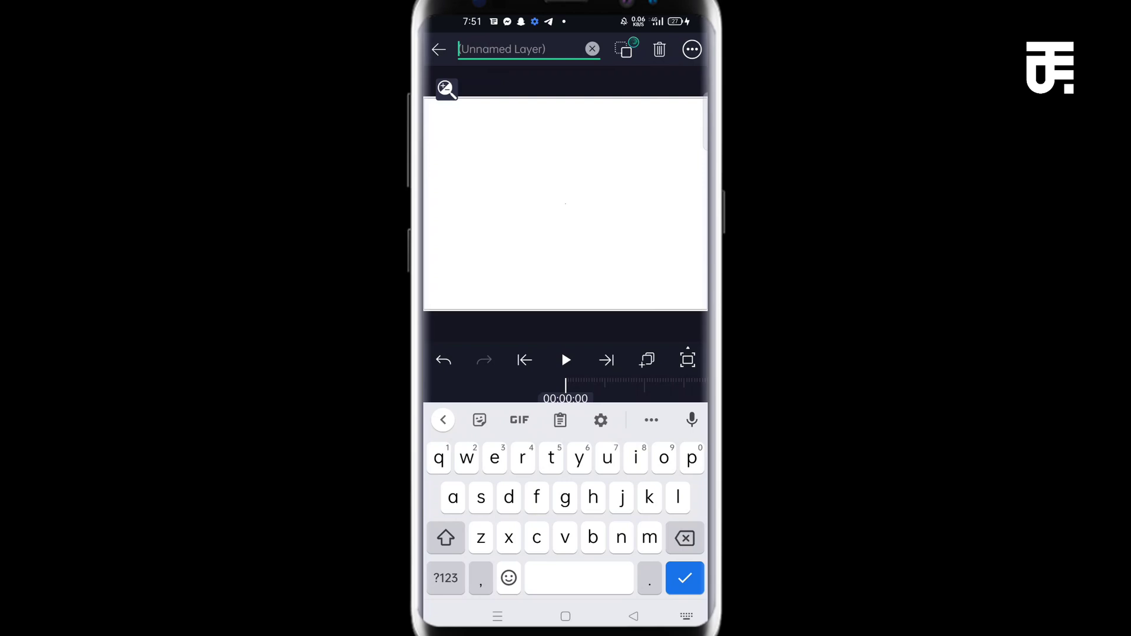
Rename the empty group to 'Insert the card here'.
type("The")
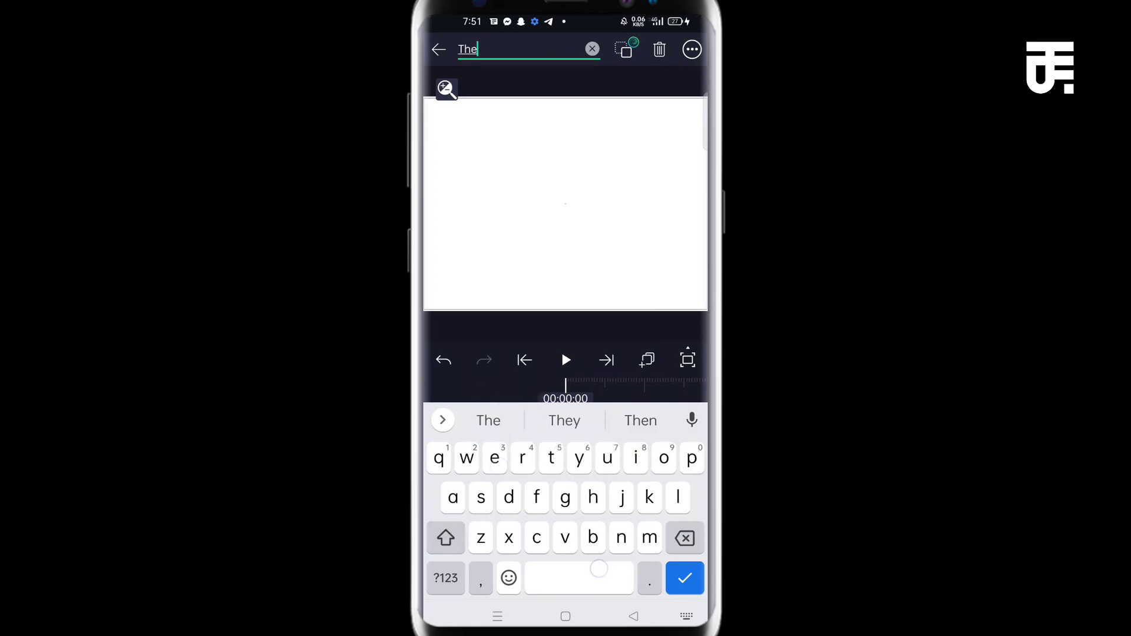
type("De")
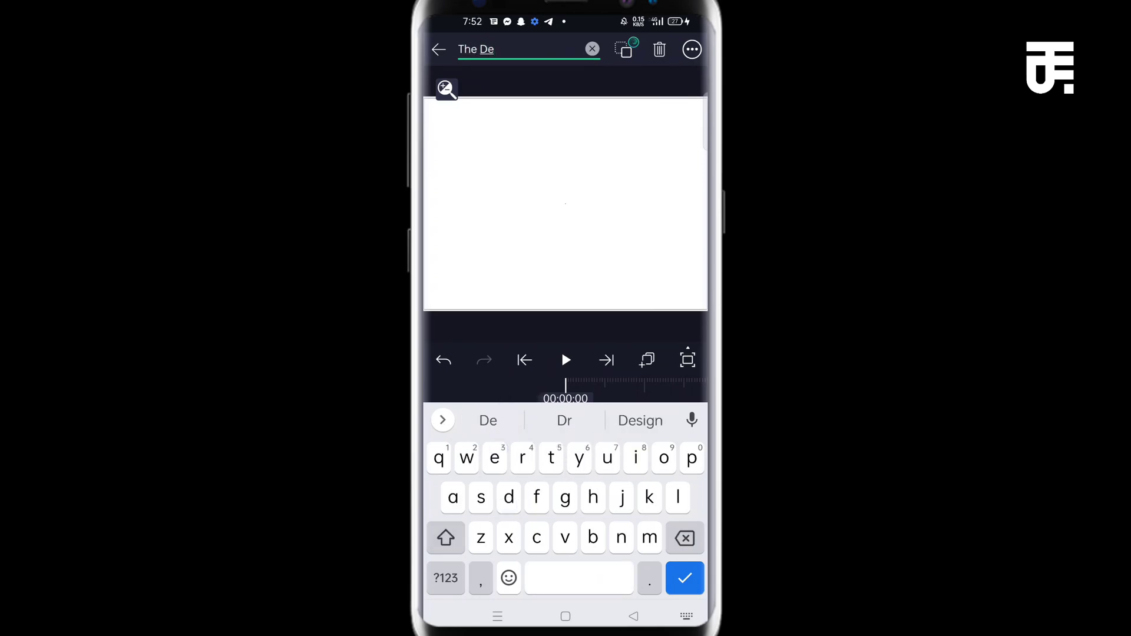
left_click(592, 49)
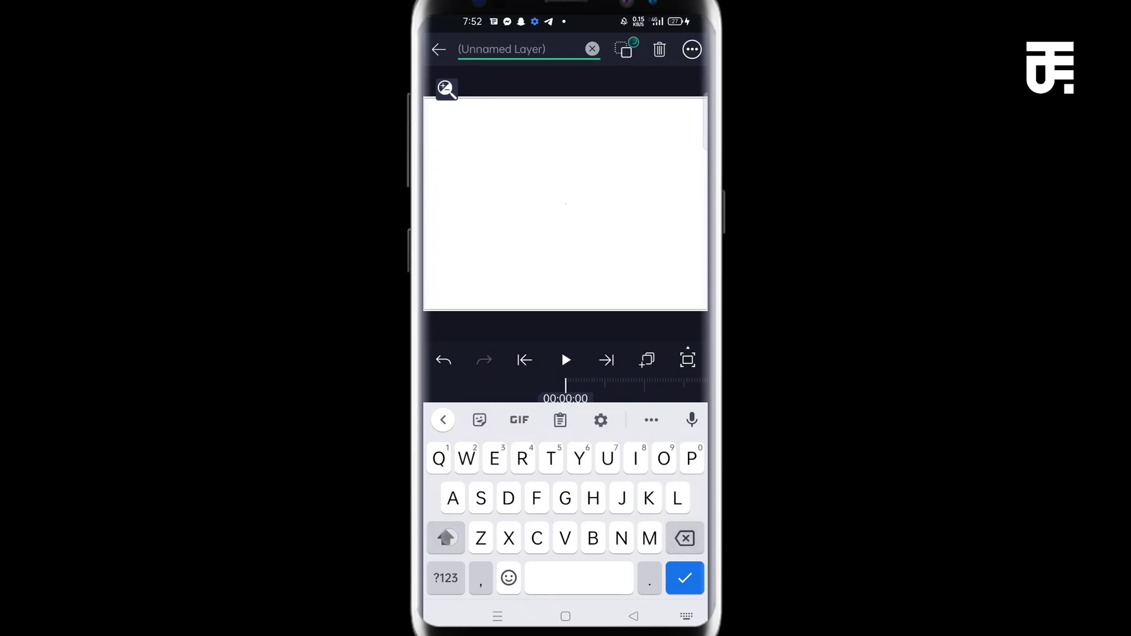
type("Insert the card her")
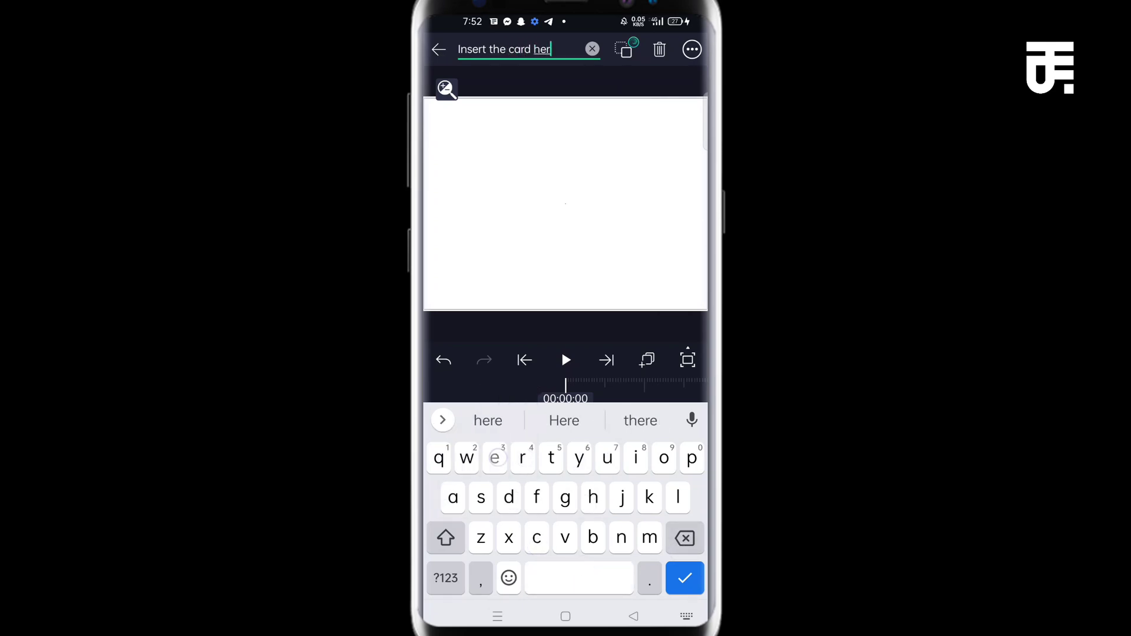
left_click(684, 578)
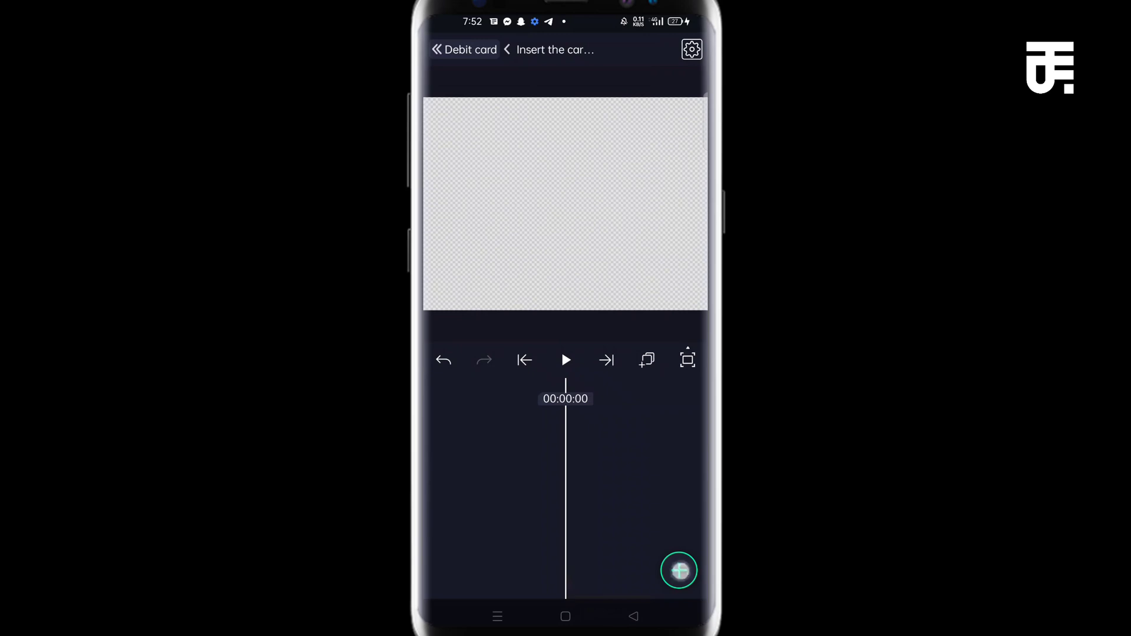
Import the debit card PNG into the group and scale it down within the frame.
left_click(678, 571)
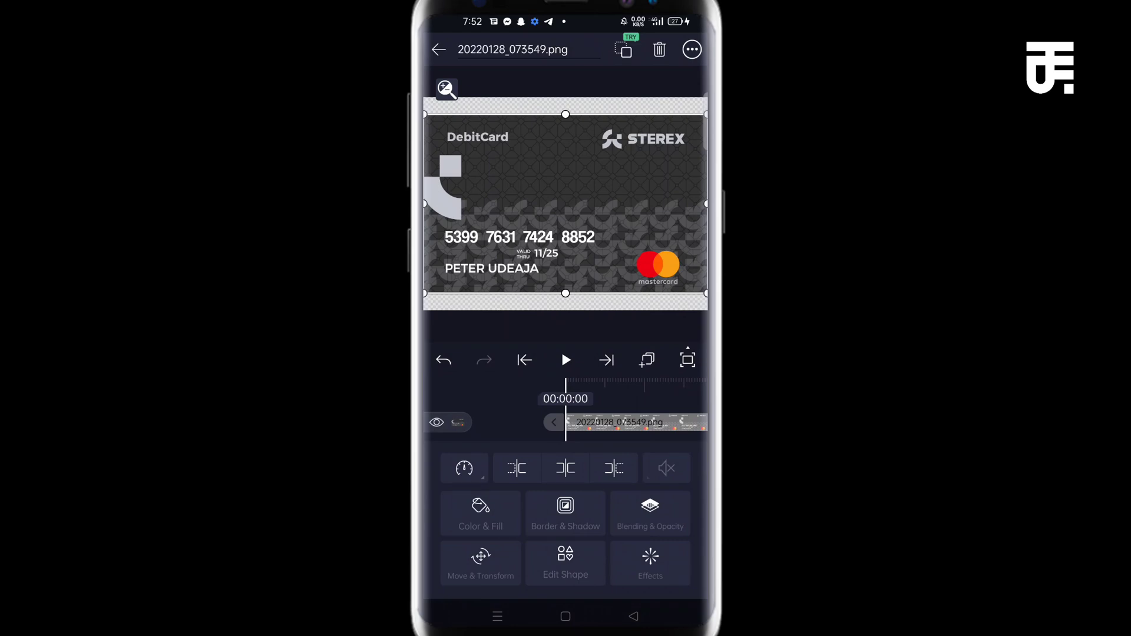
left_click(480, 562)
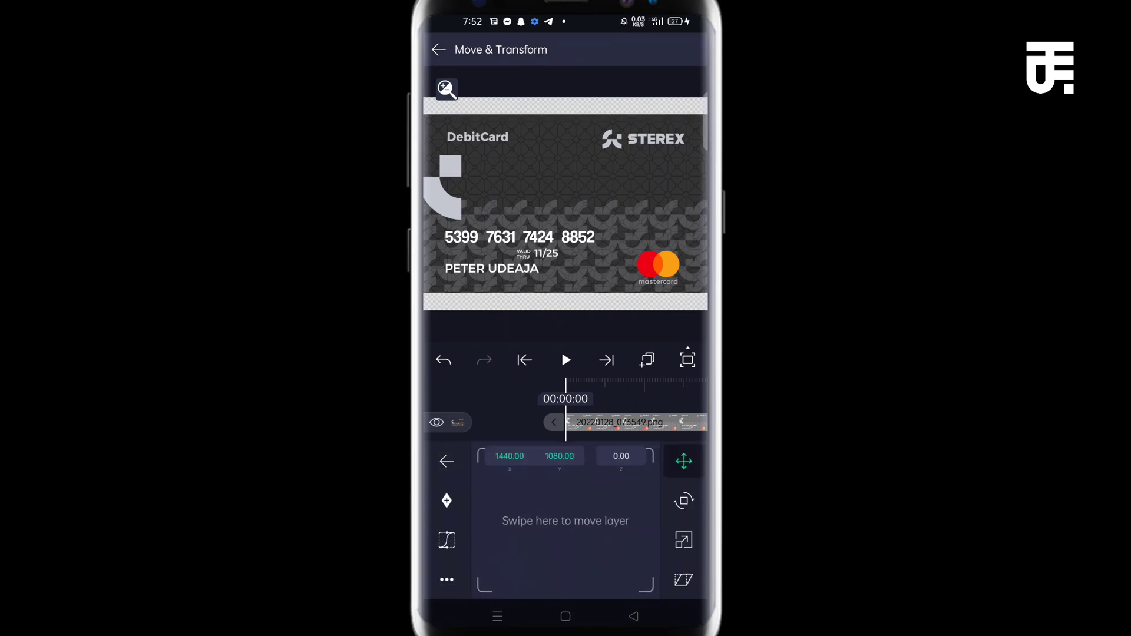
left_click(682, 539)
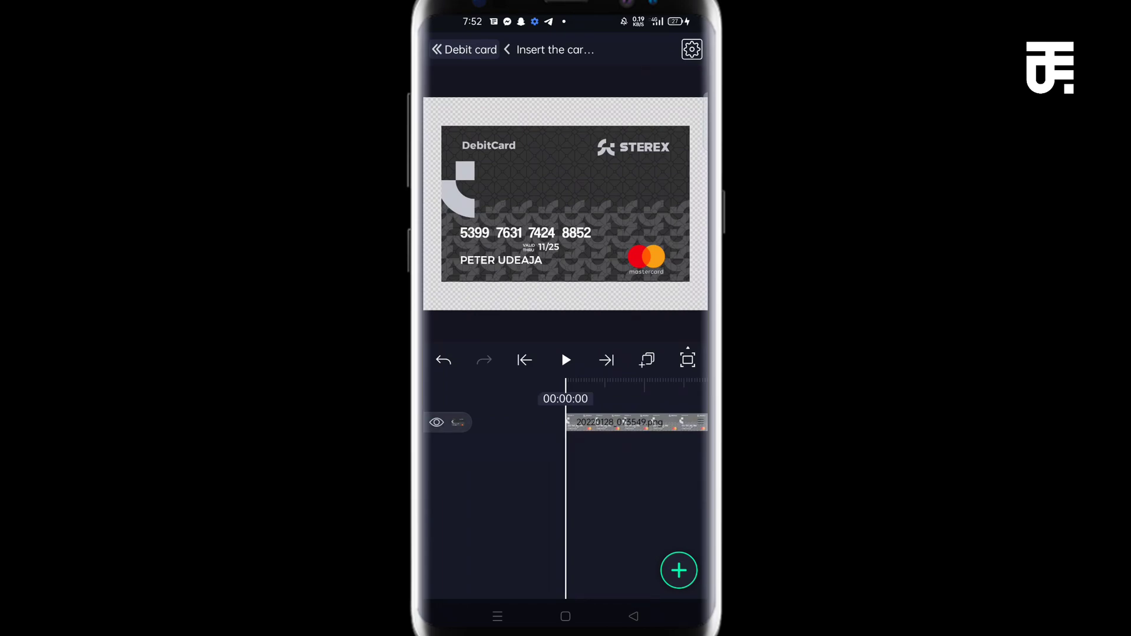
left_click(617, 422)
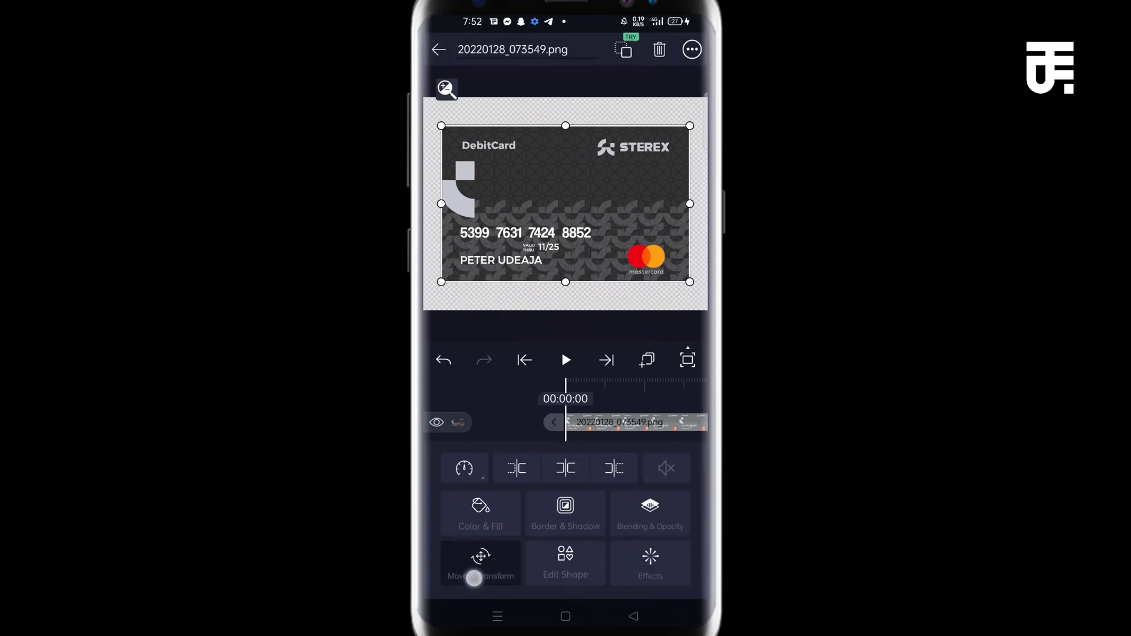
left_click(480, 563)
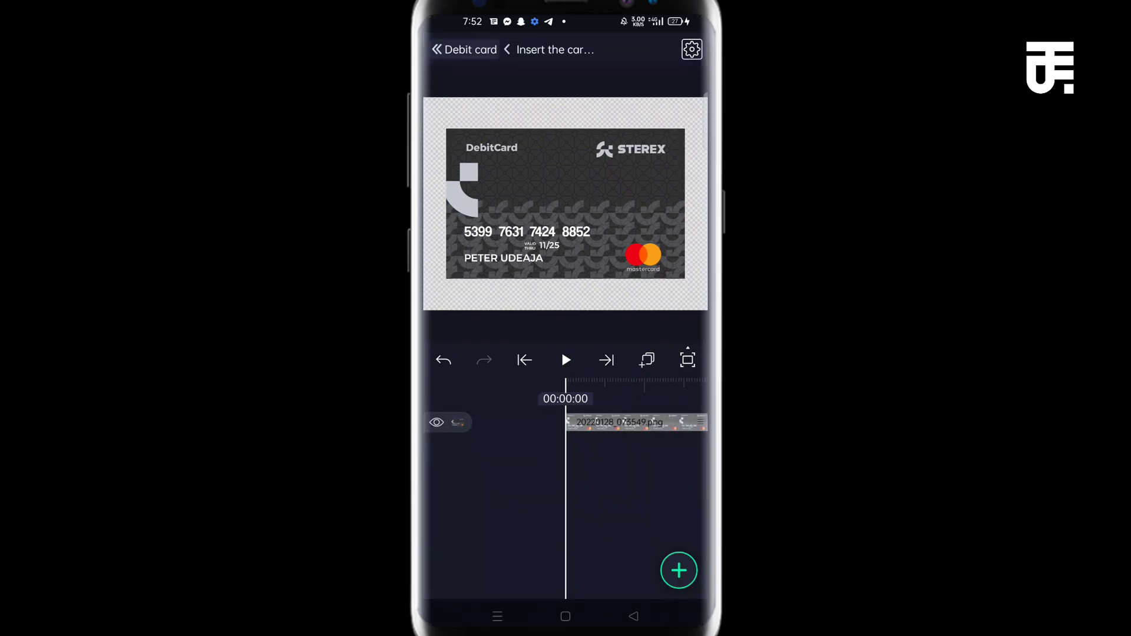
Add a rectangle over the card and round its corners with the Radius setting.
left_click(678, 570)
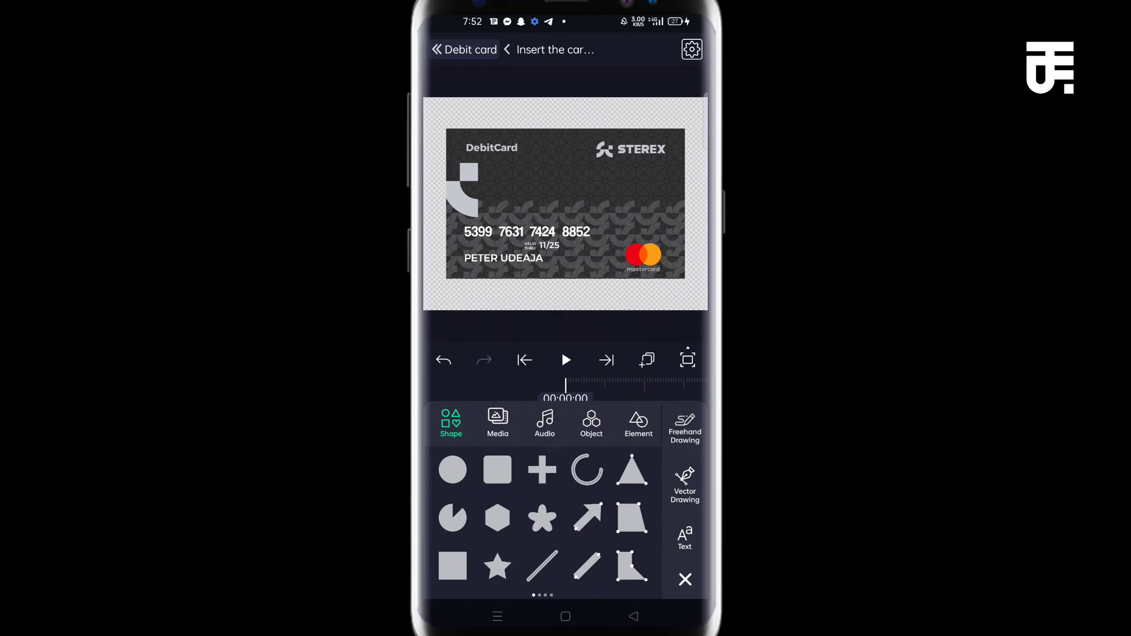
left_click(496, 470)
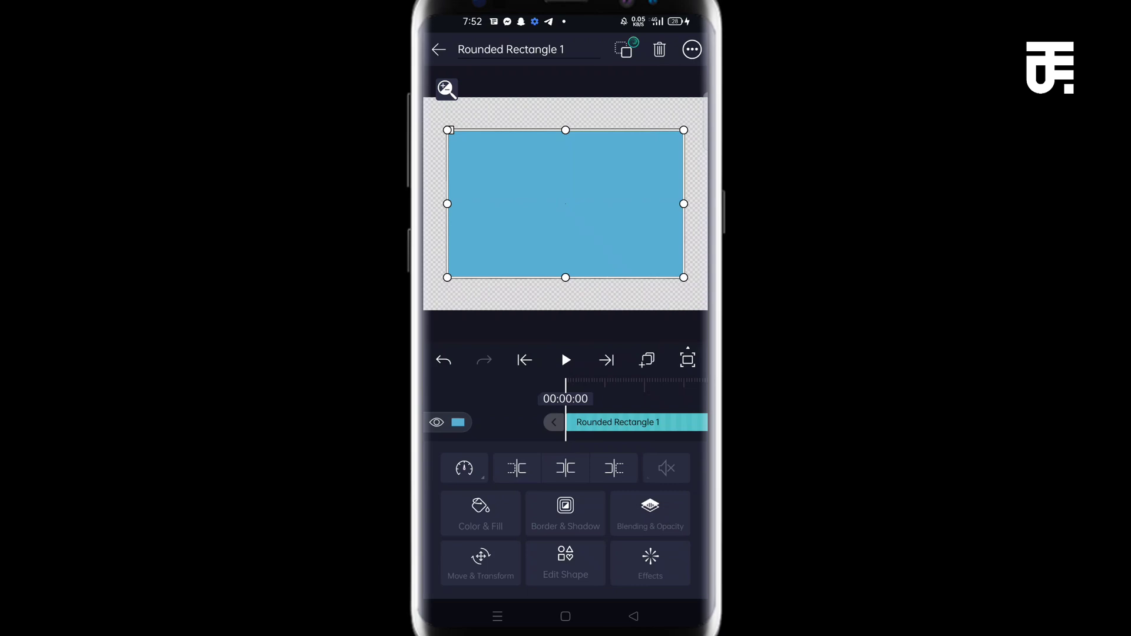
left_click(565, 565)
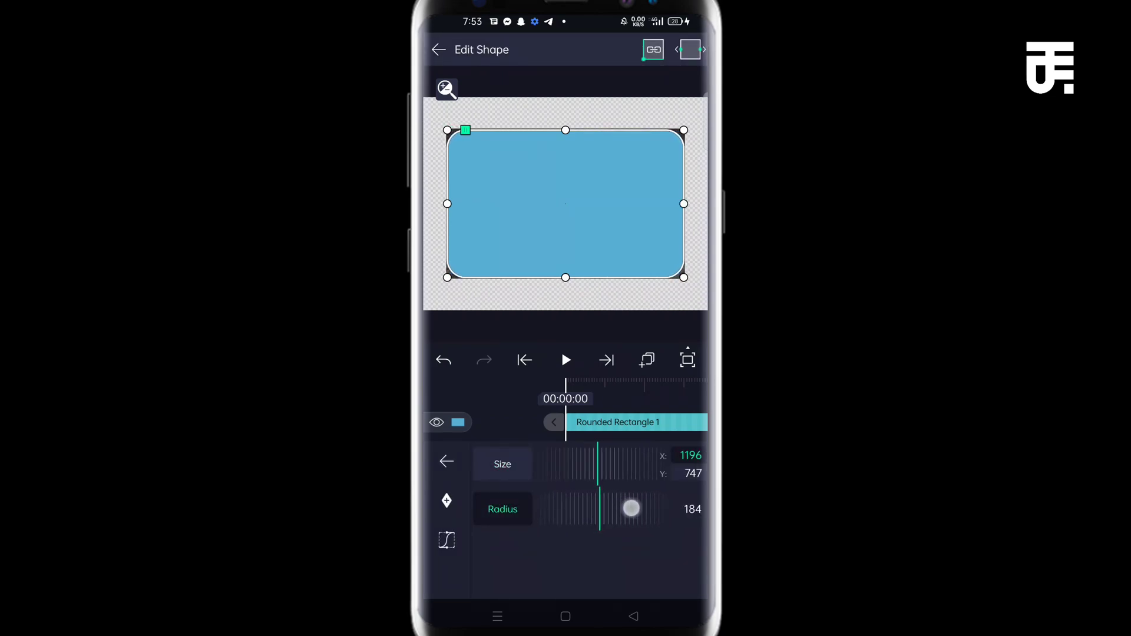
left_click(438, 49)
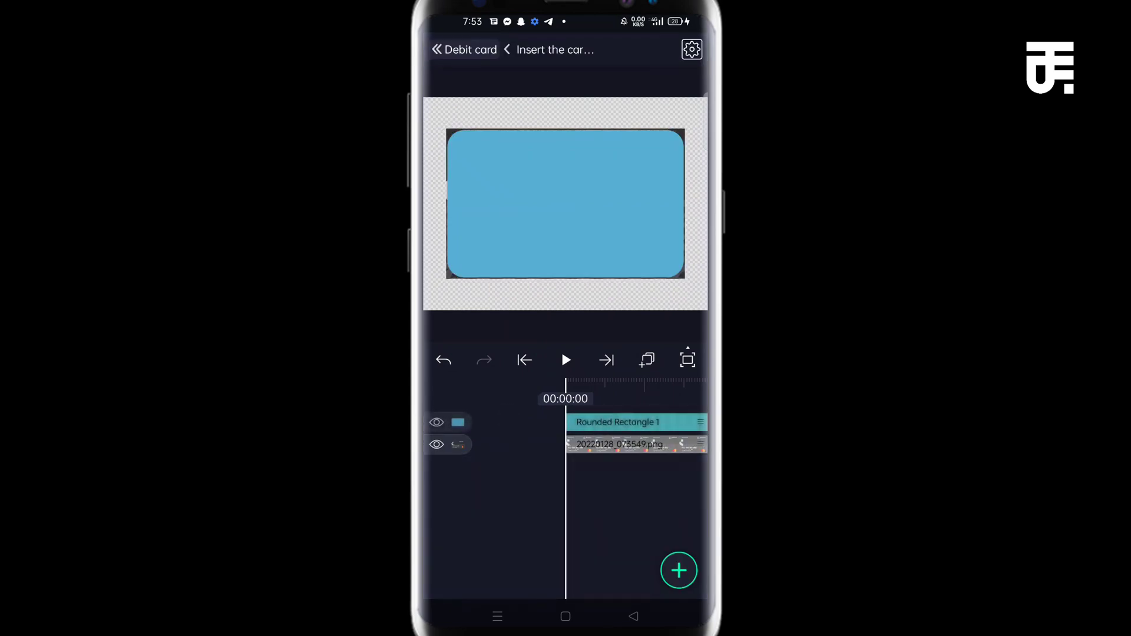
Set the rounded rectangle as a mask to clip the card's corners.
left_click(458, 422)
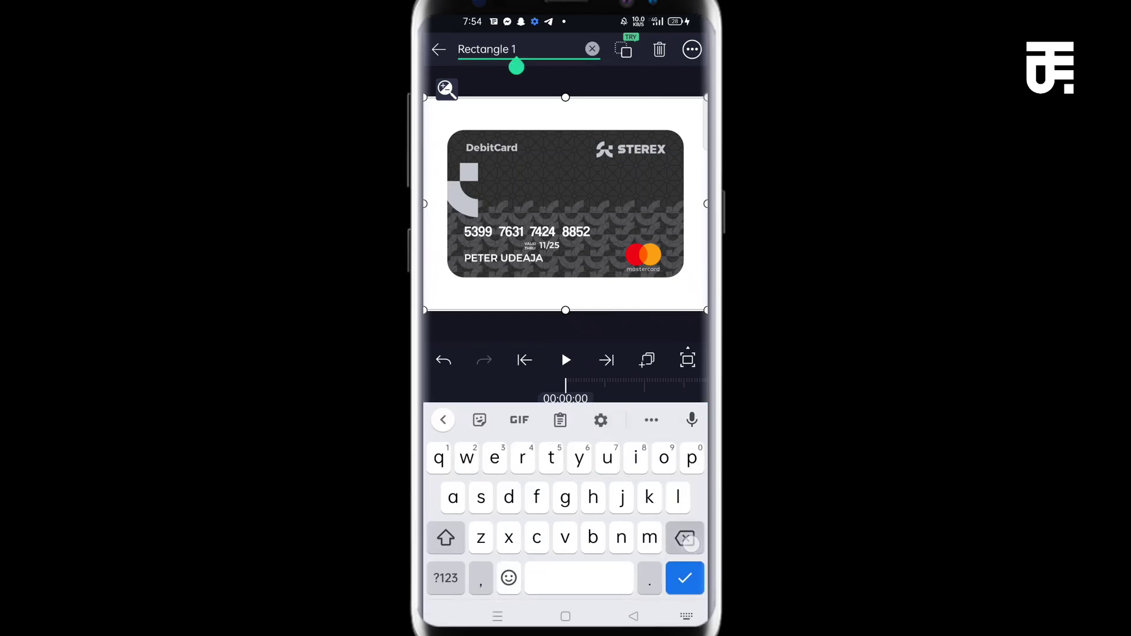
Name the full-frame rectangle 'background' and colour it grey.
type("background")
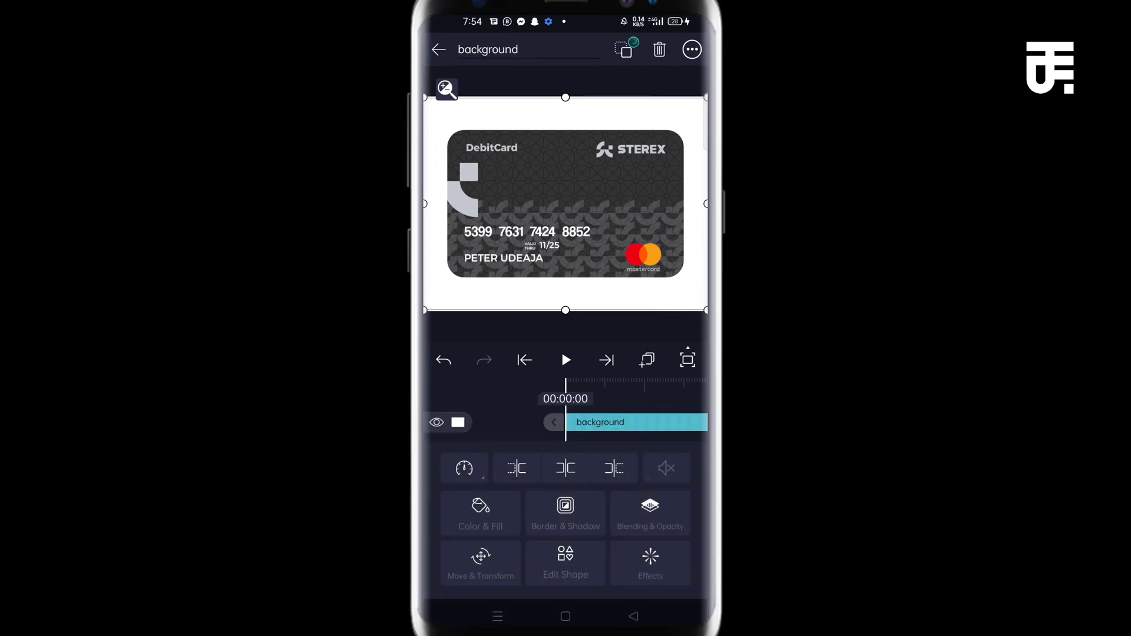
left_click(479, 514)
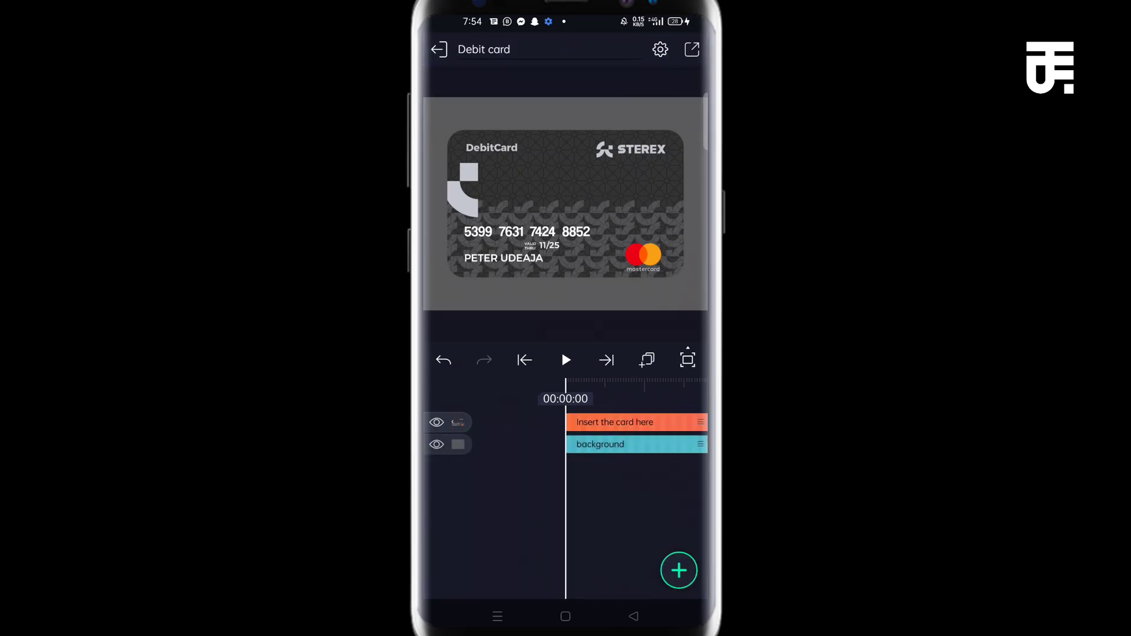
Scale down the 'Insert the card here' group and place it top-left.
left_click(615, 421)
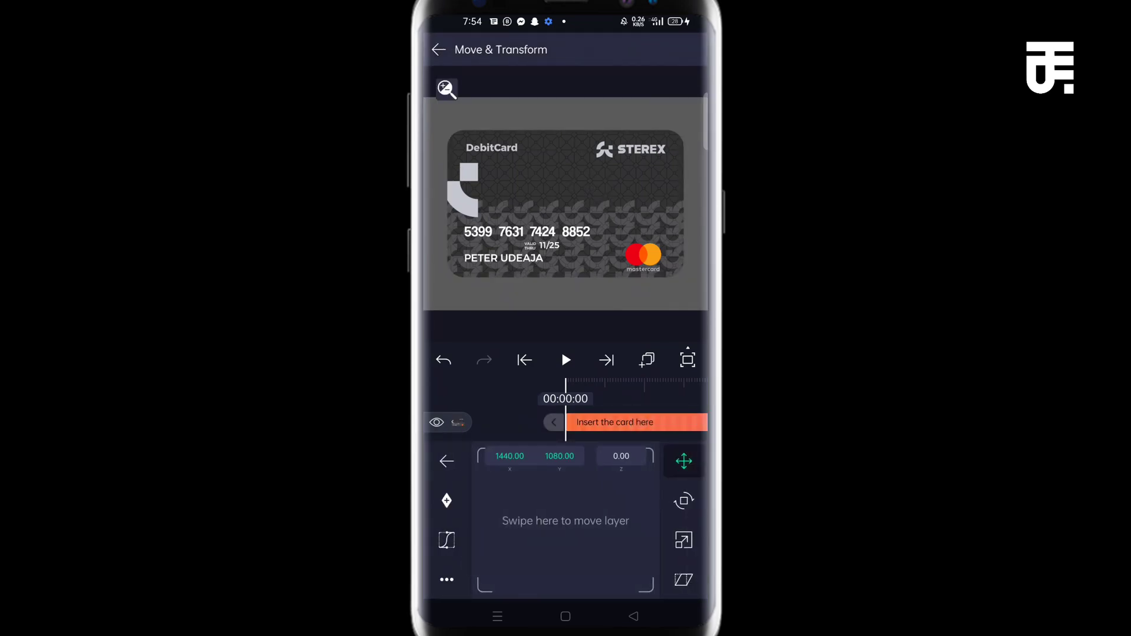
left_click(683, 539)
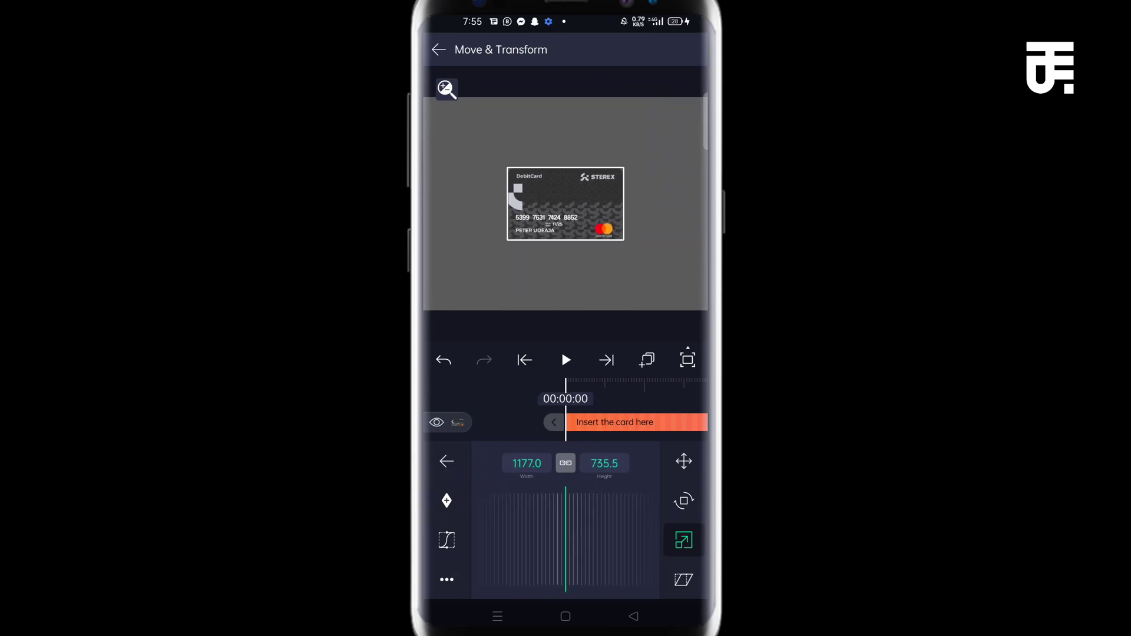
left_click(683, 461)
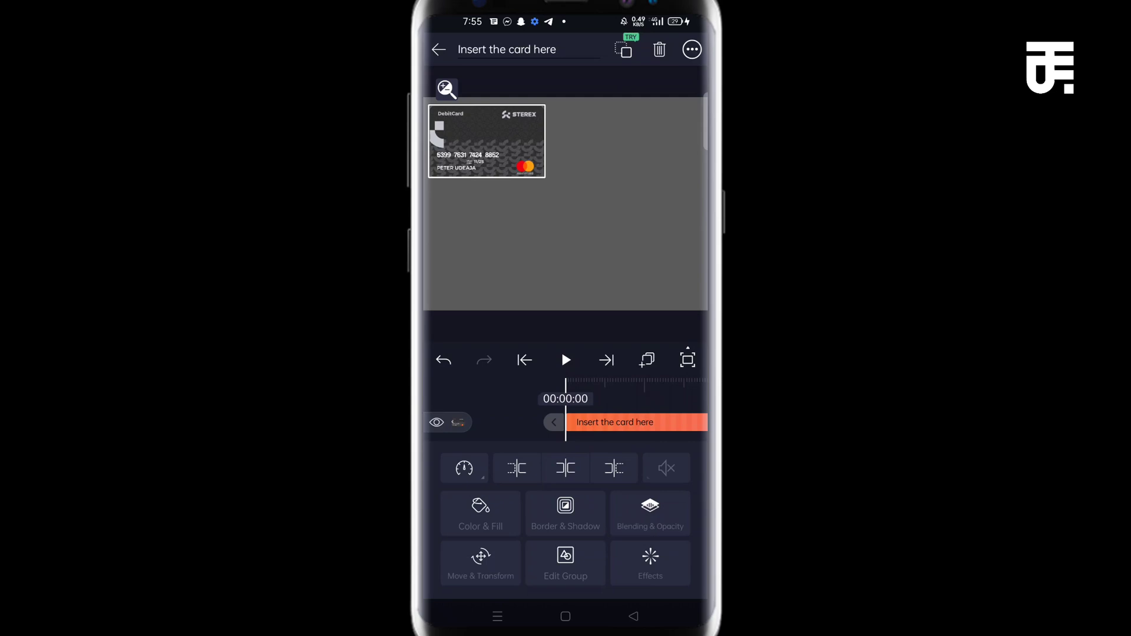
Apply the Tiles effect from Distortion/Warp to the card group.
left_click(648, 564)
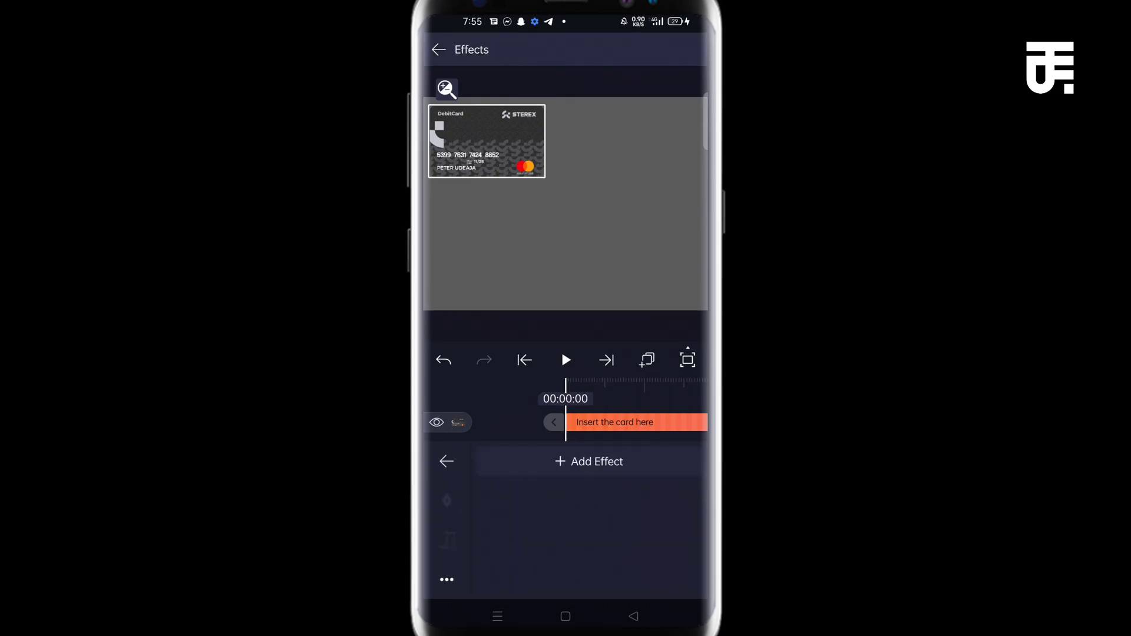
left_click(589, 461)
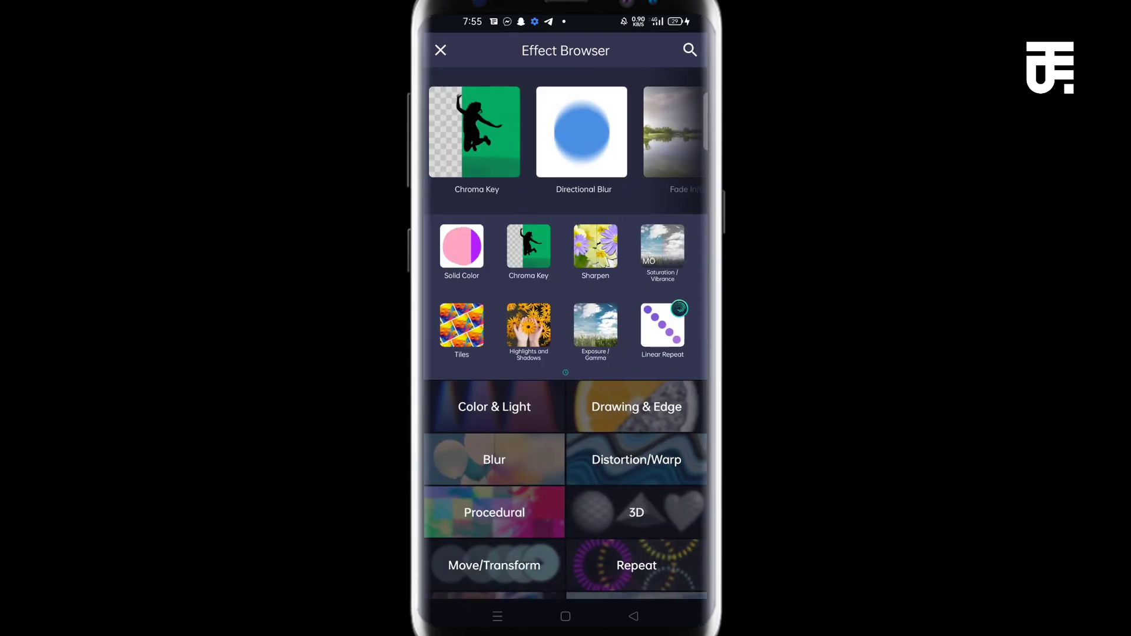
left_click(635, 459)
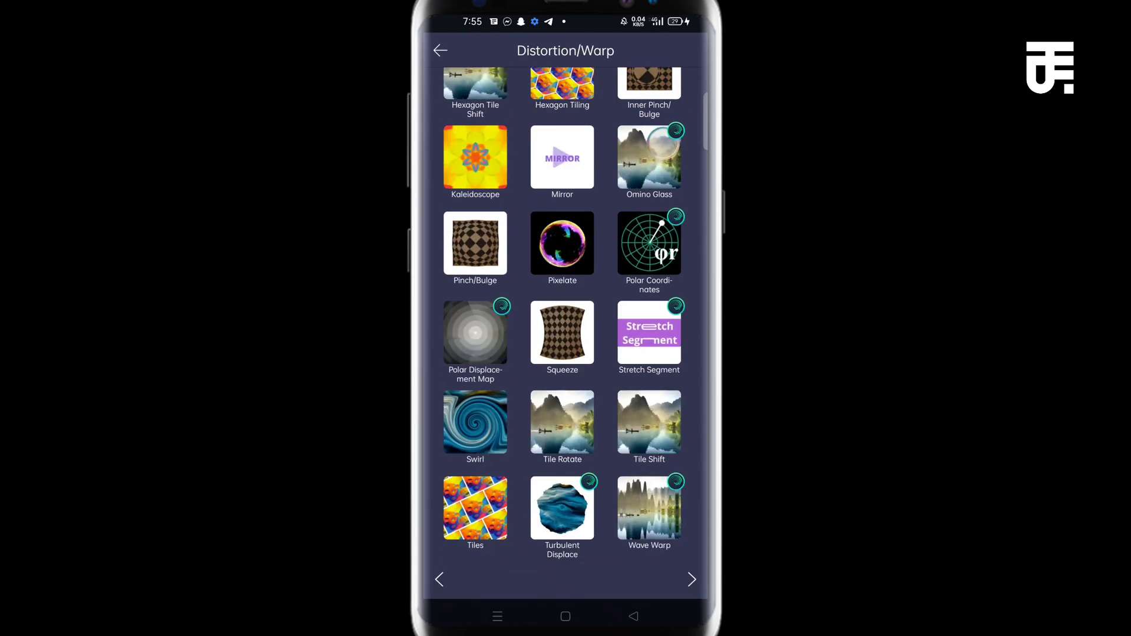
left_click(475, 509)
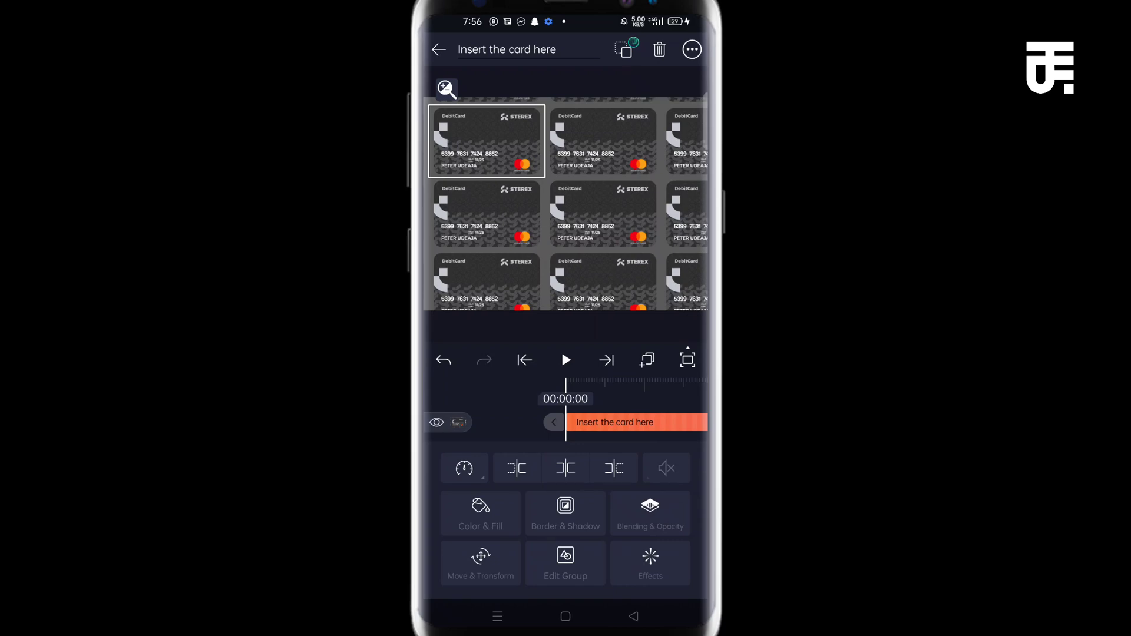
Set the card tiles' rotation to 20° and bring up Border & Shadow.
left_click(481, 565)
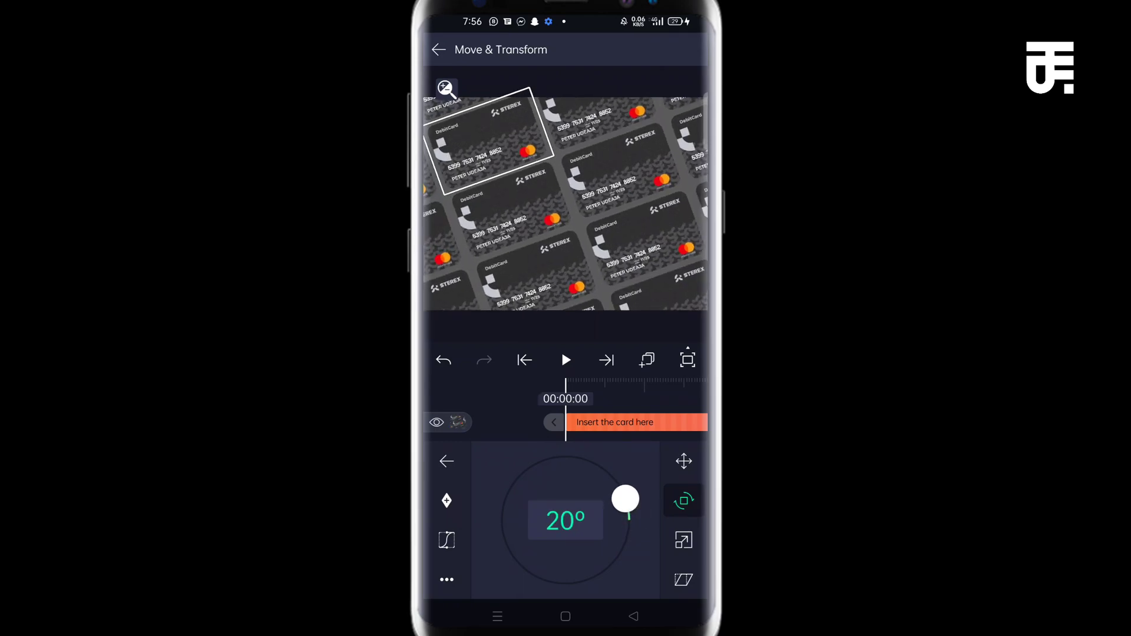
left_click(682, 461)
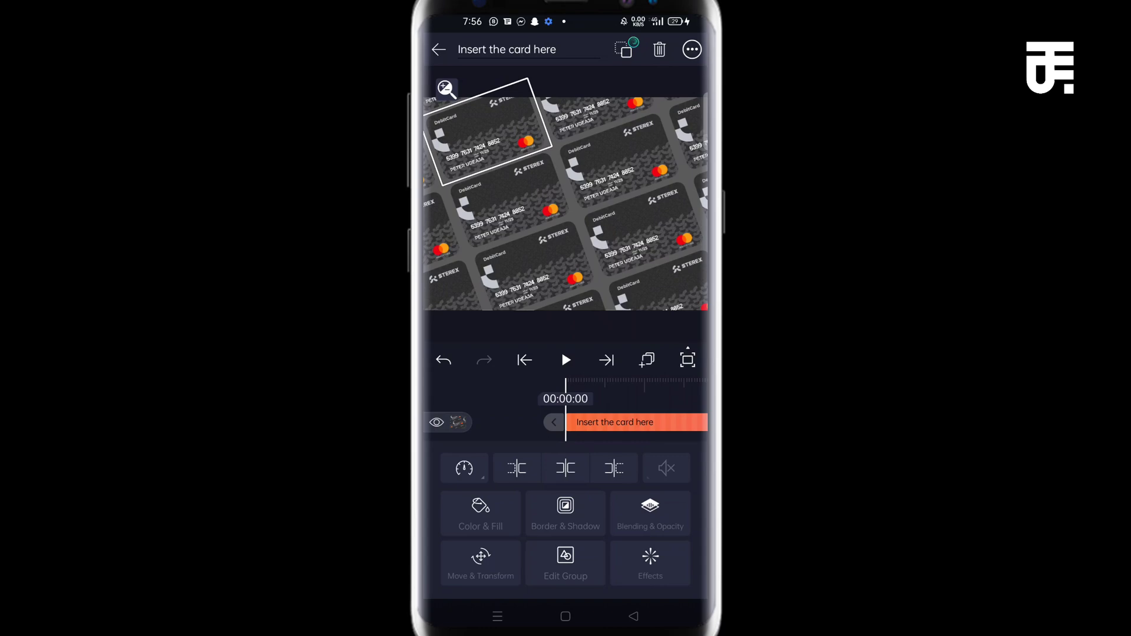
left_click(565, 514)
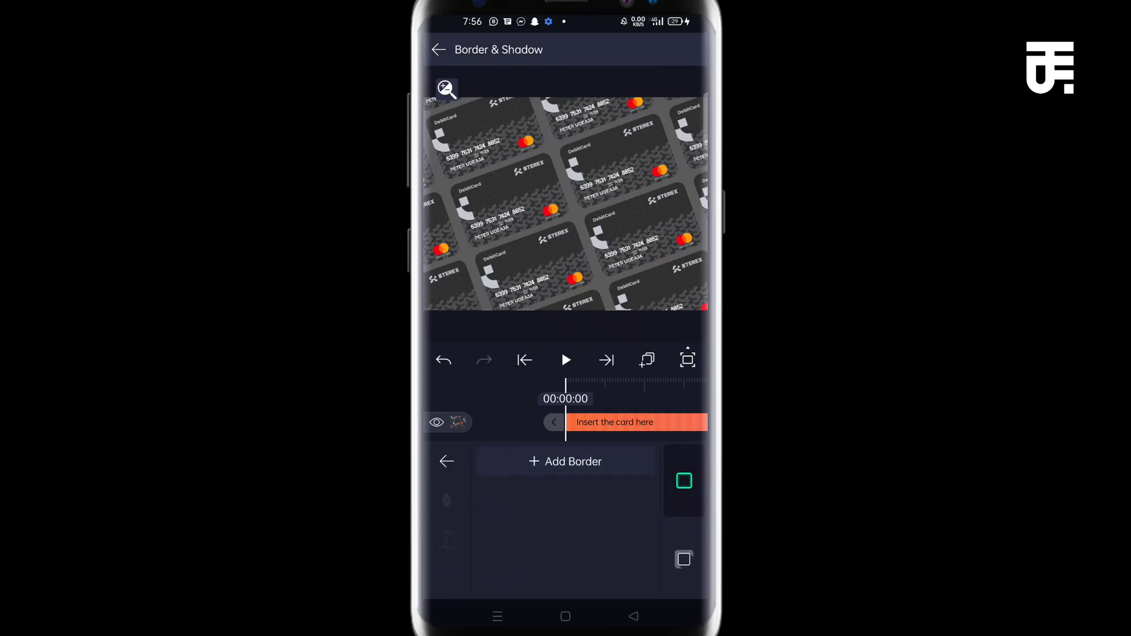
Enable a drop shadow on the cards with adjusted size, and set a dark grey background.
left_click(684, 559)
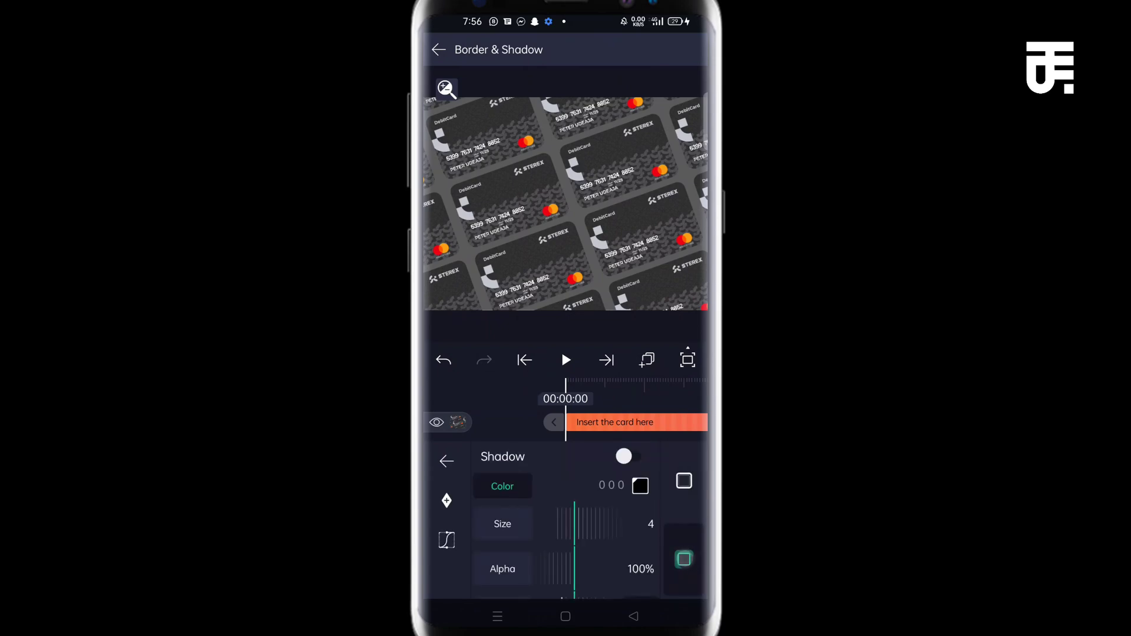
left_click(623, 456)
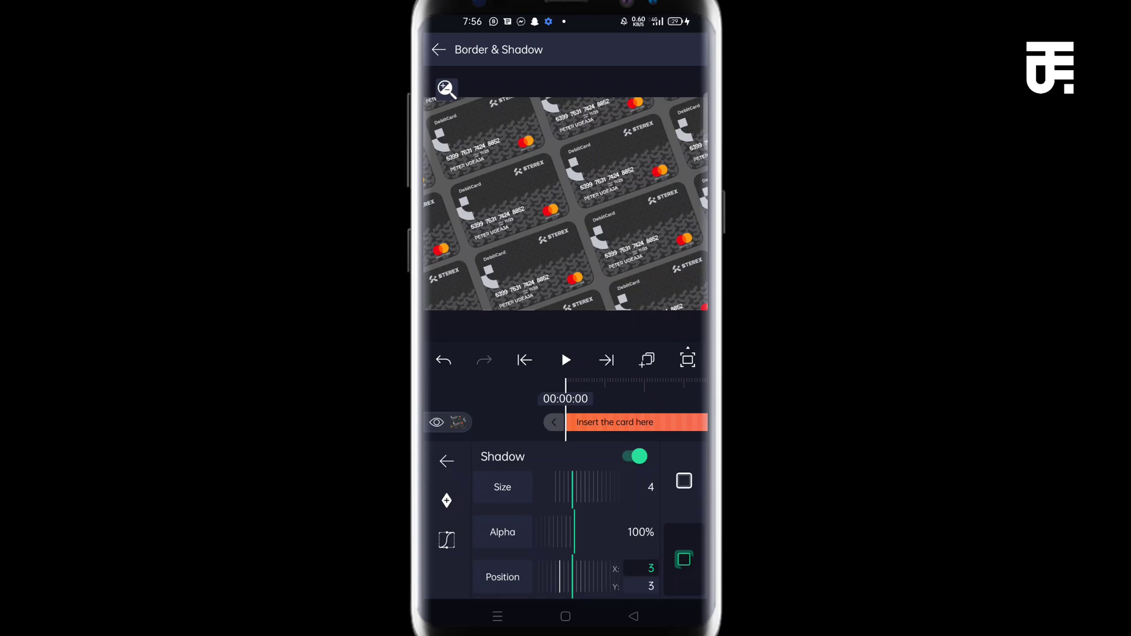
left_click(502, 576)
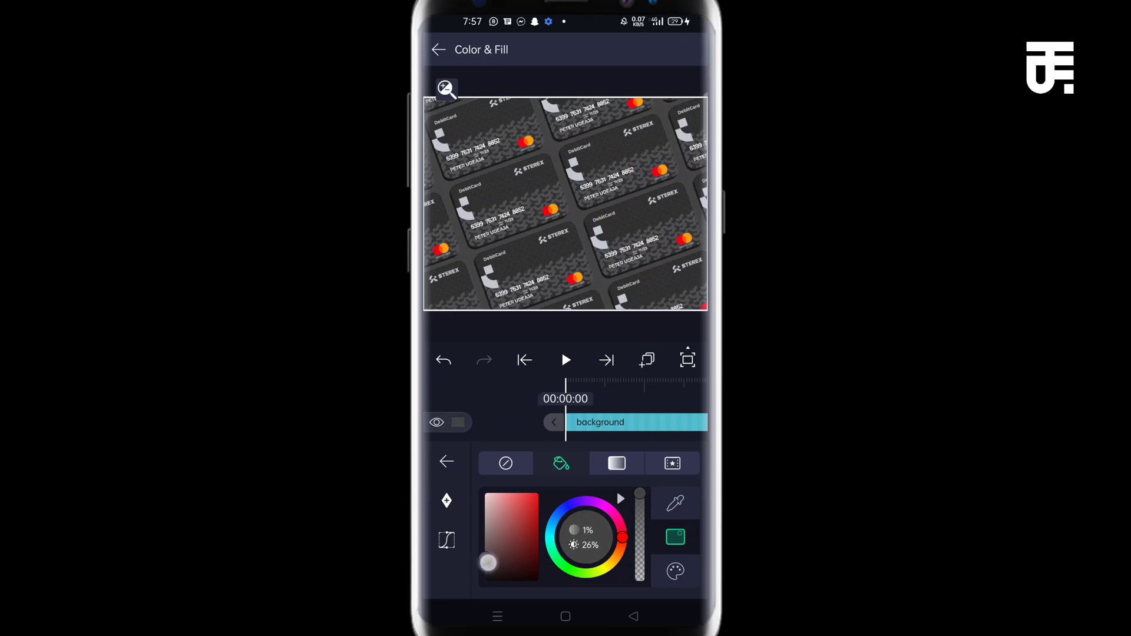
left_click(445, 462)
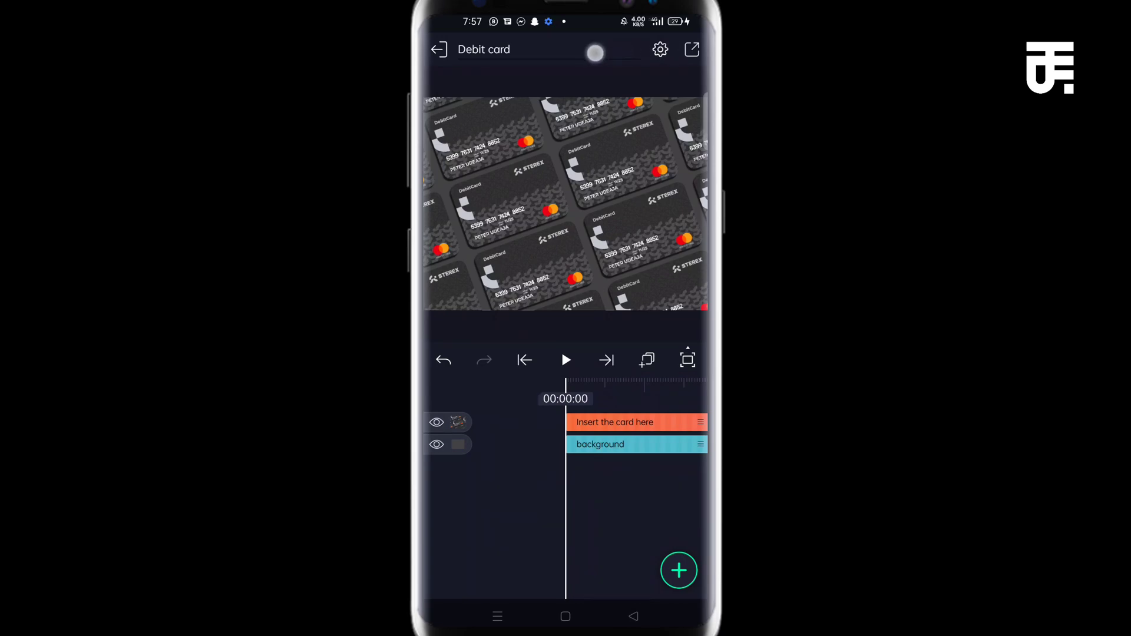
Export the current frame as a PNG and save it to the device.
left_click(691, 49)
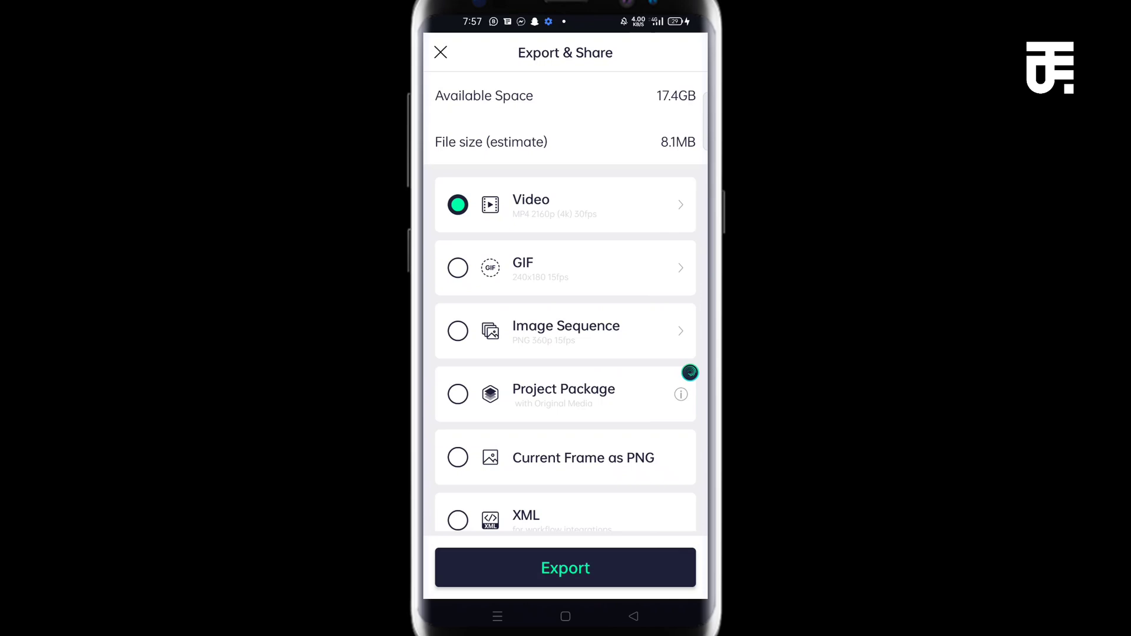
left_click(458, 457)
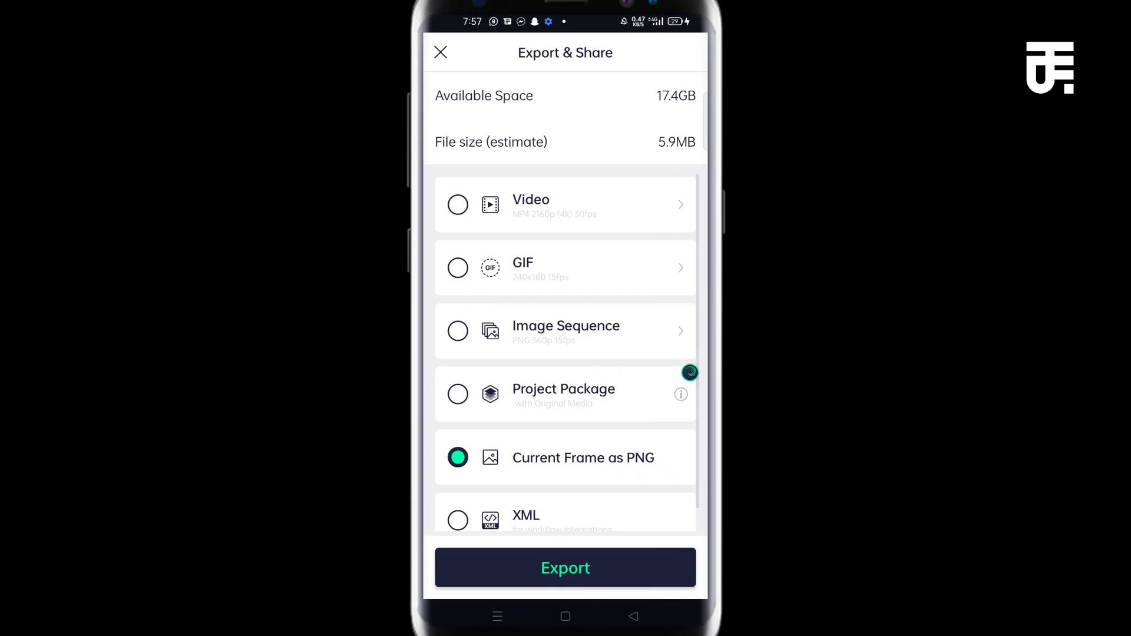
left_click(565, 568)
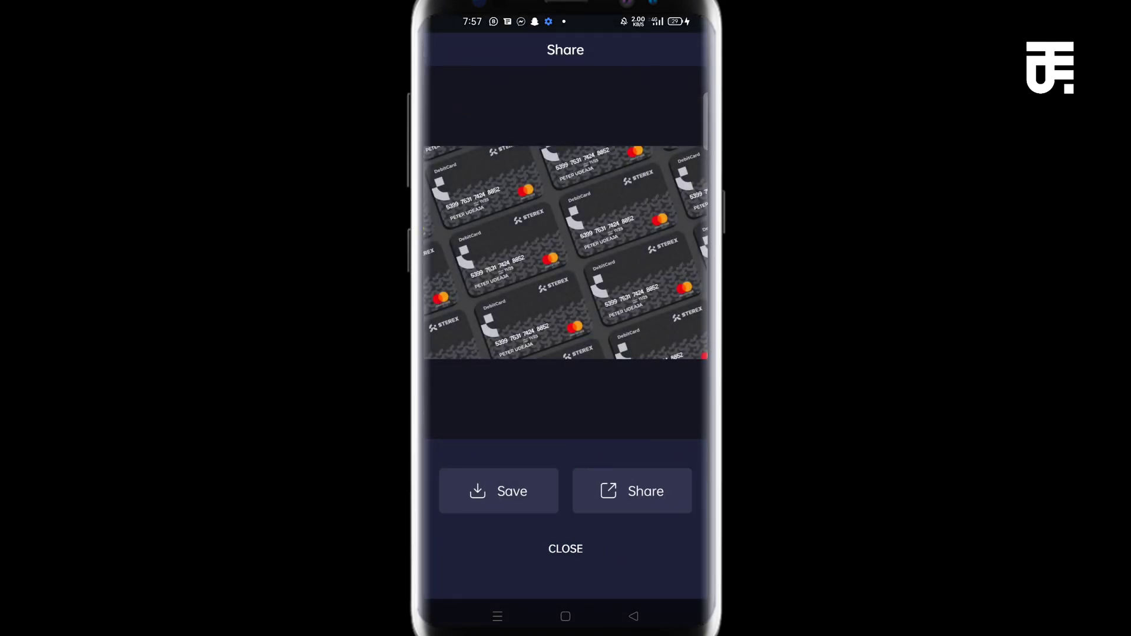
left_click(498, 492)
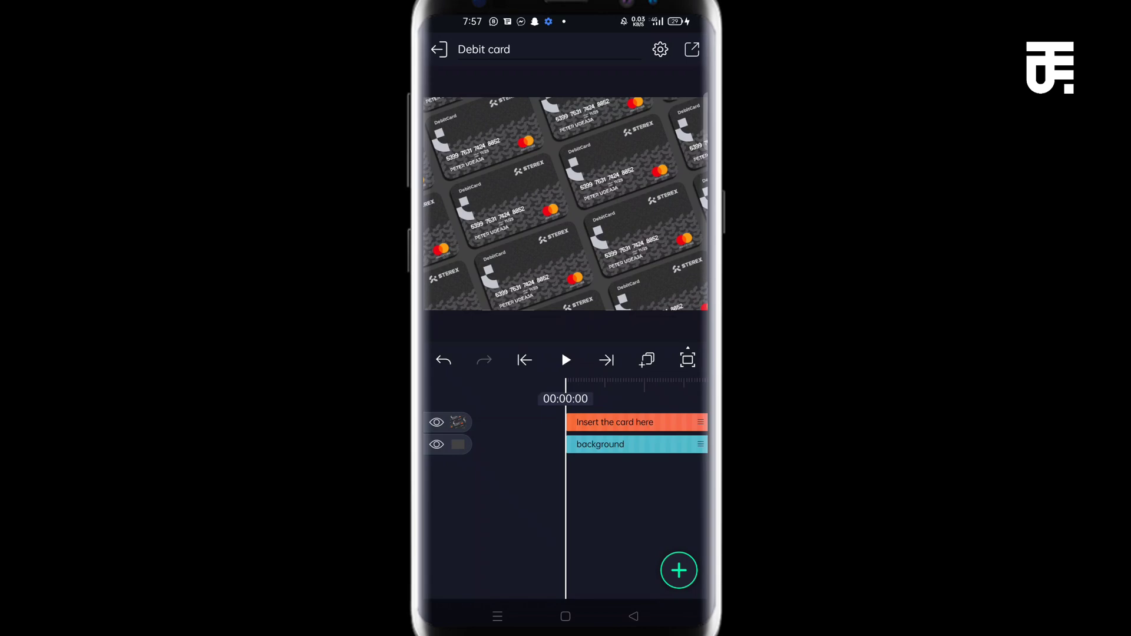
Open 'Insert the card here', then Group and Mask 1, and select the card image.
left_click(642, 424)
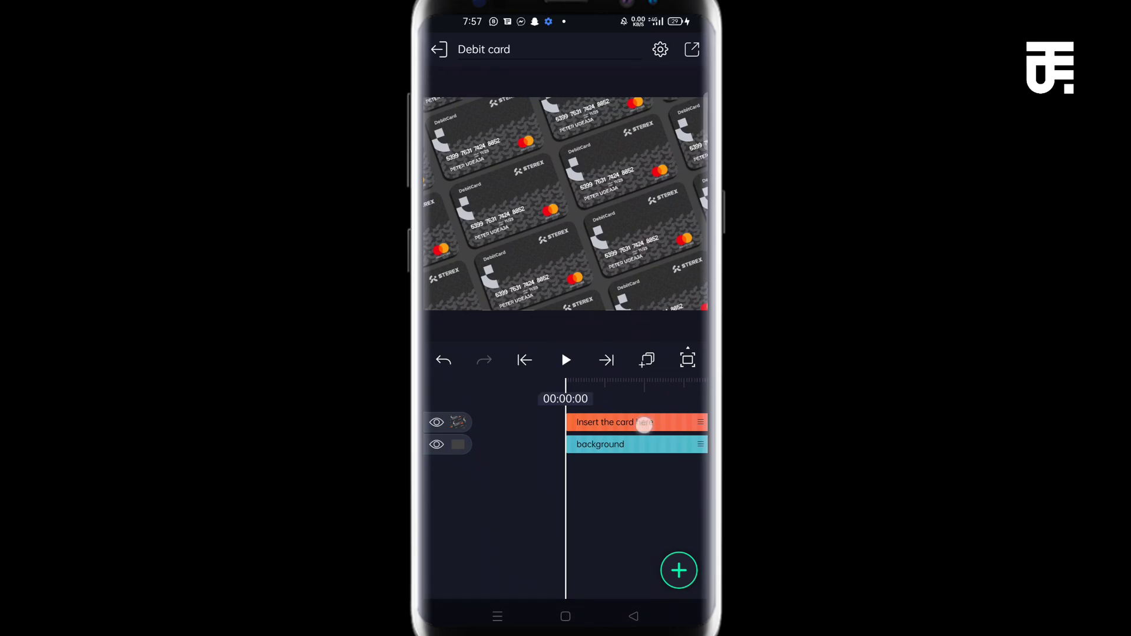
left_click(605, 422)
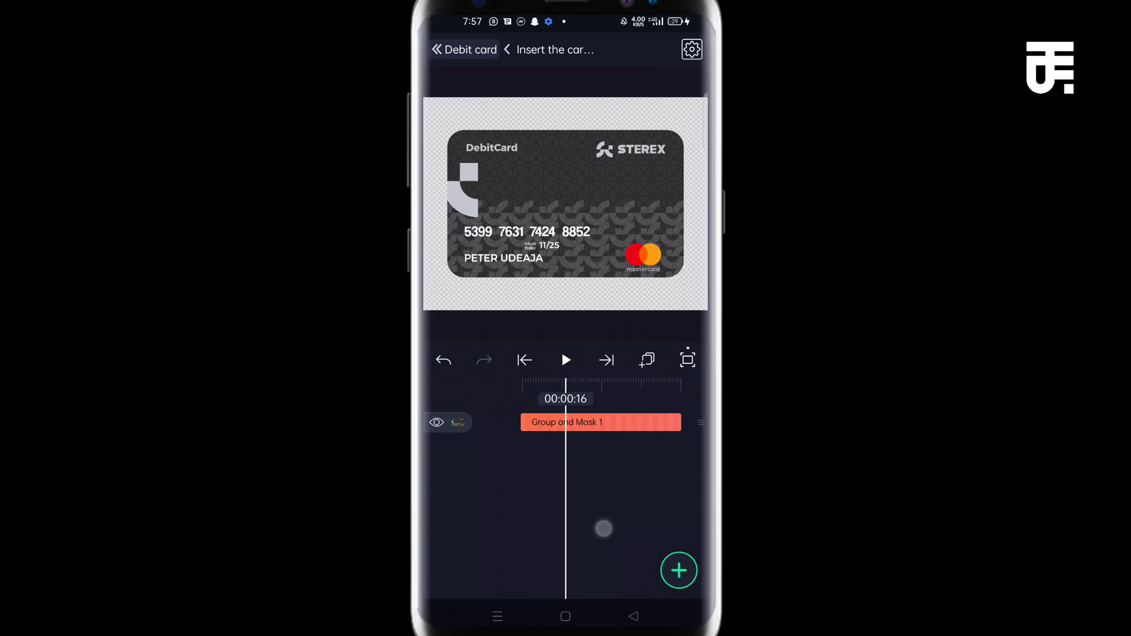
left_click(600, 422)
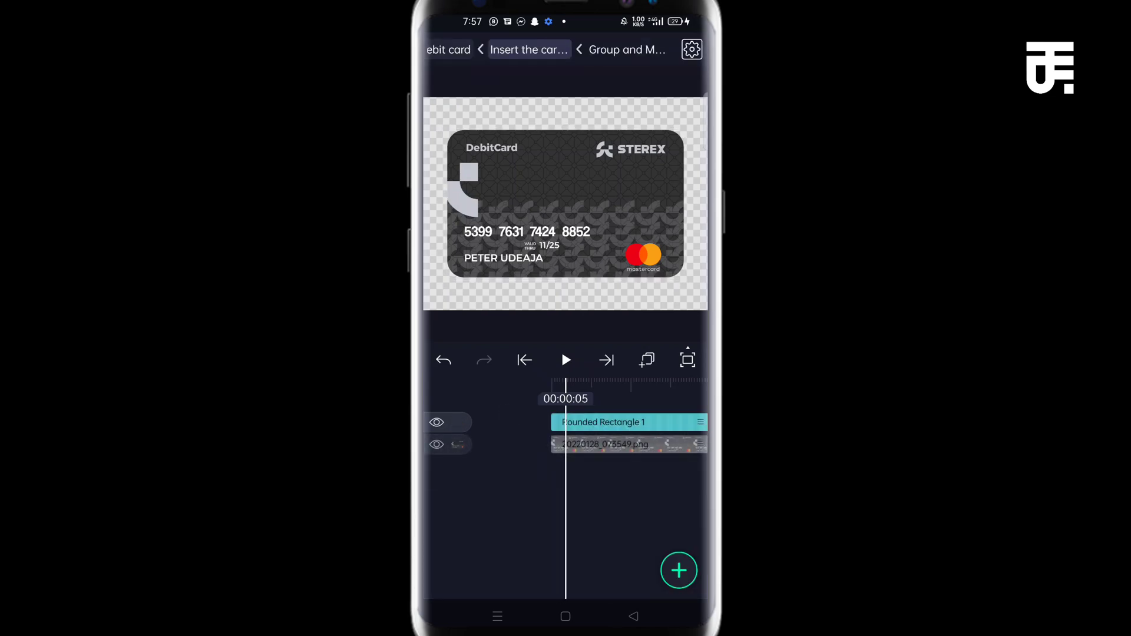
left_click(602, 445)
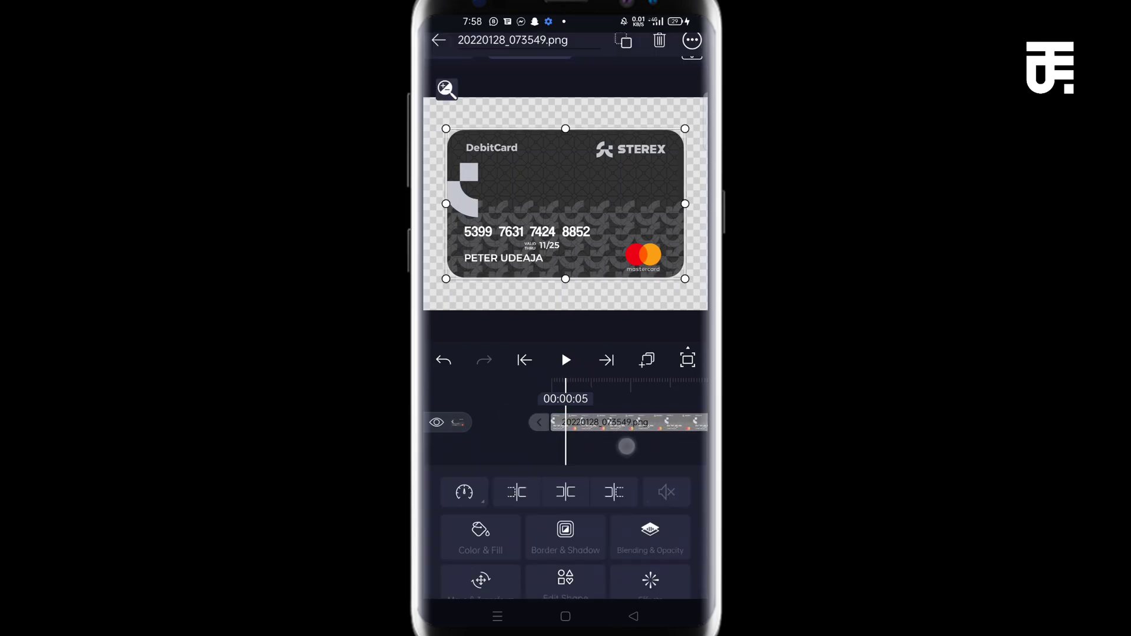
Replace the STEREX card image with the white and green TMFB design.
left_click(480, 538)
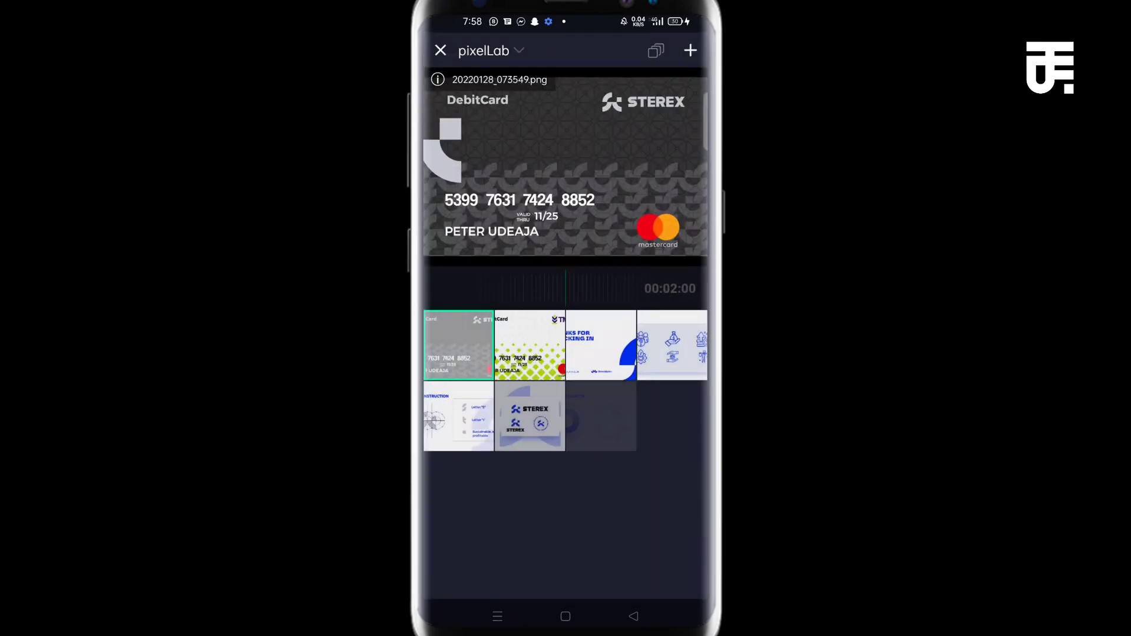
scroll("down", 3)
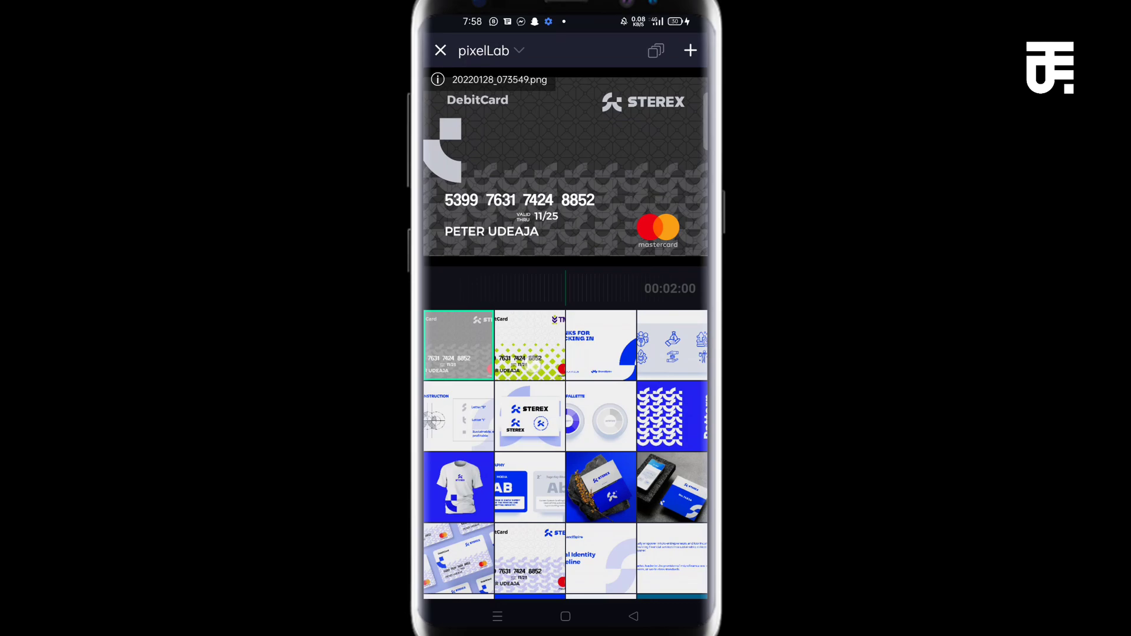
left_click(530, 344)
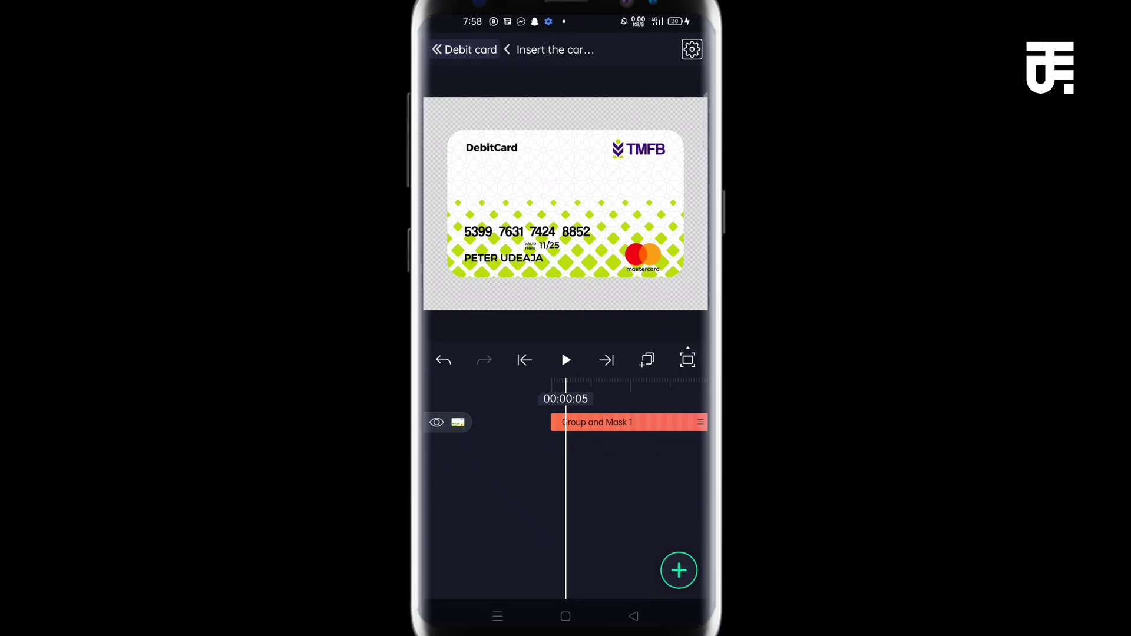
From the Debit card project, give the background layer the #BDE11F swatch.
left_click(464, 49)
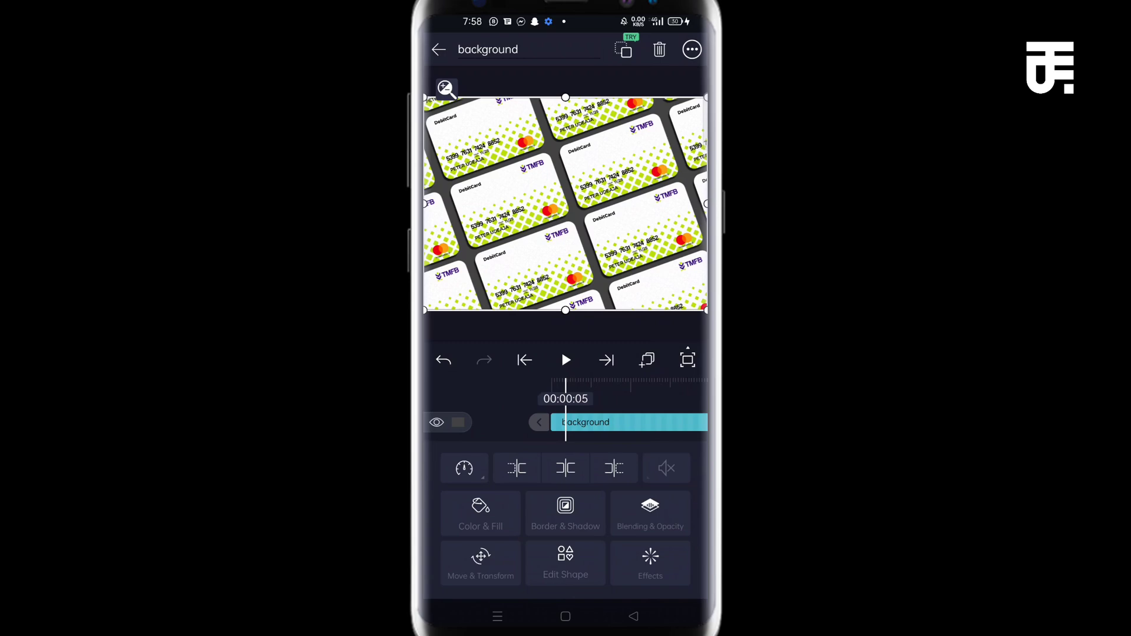
left_click(480, 514)
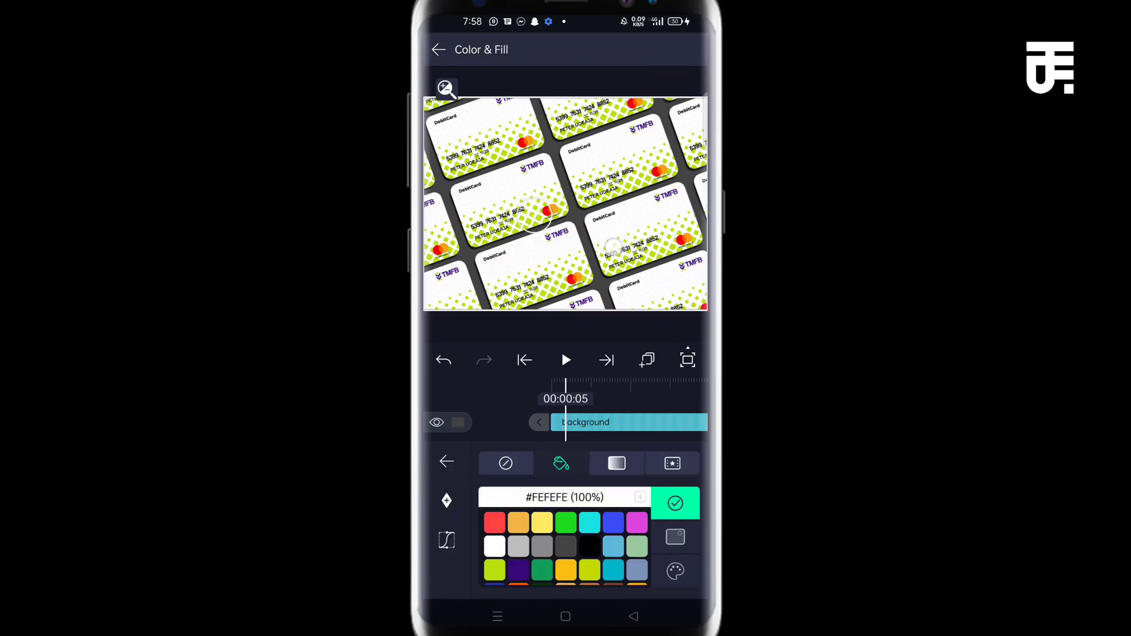
left_click(495, 570)
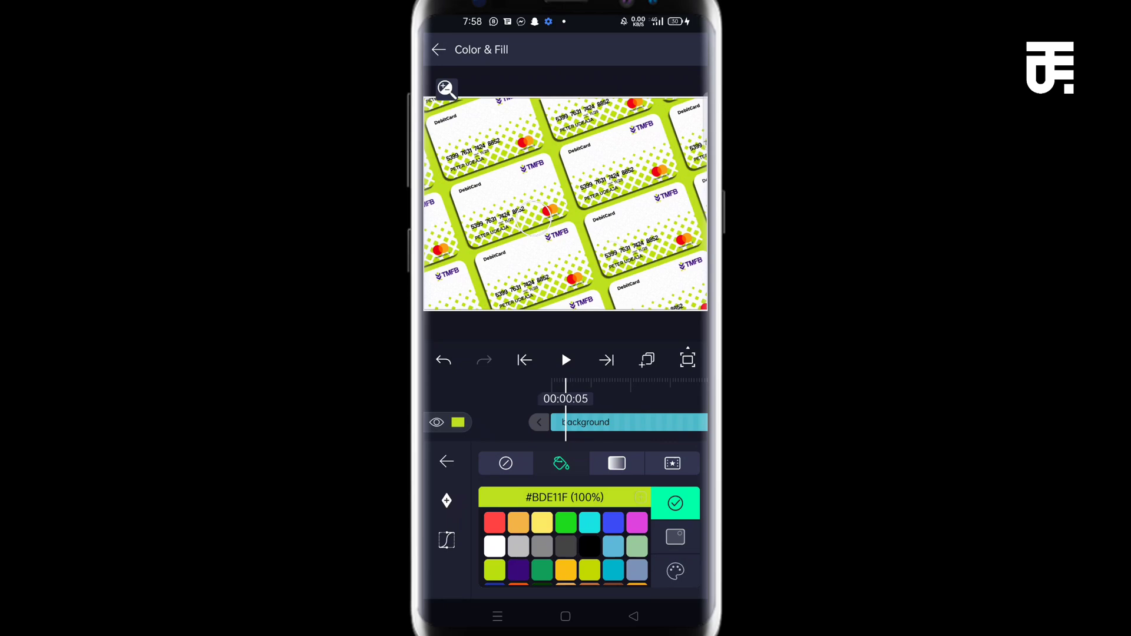